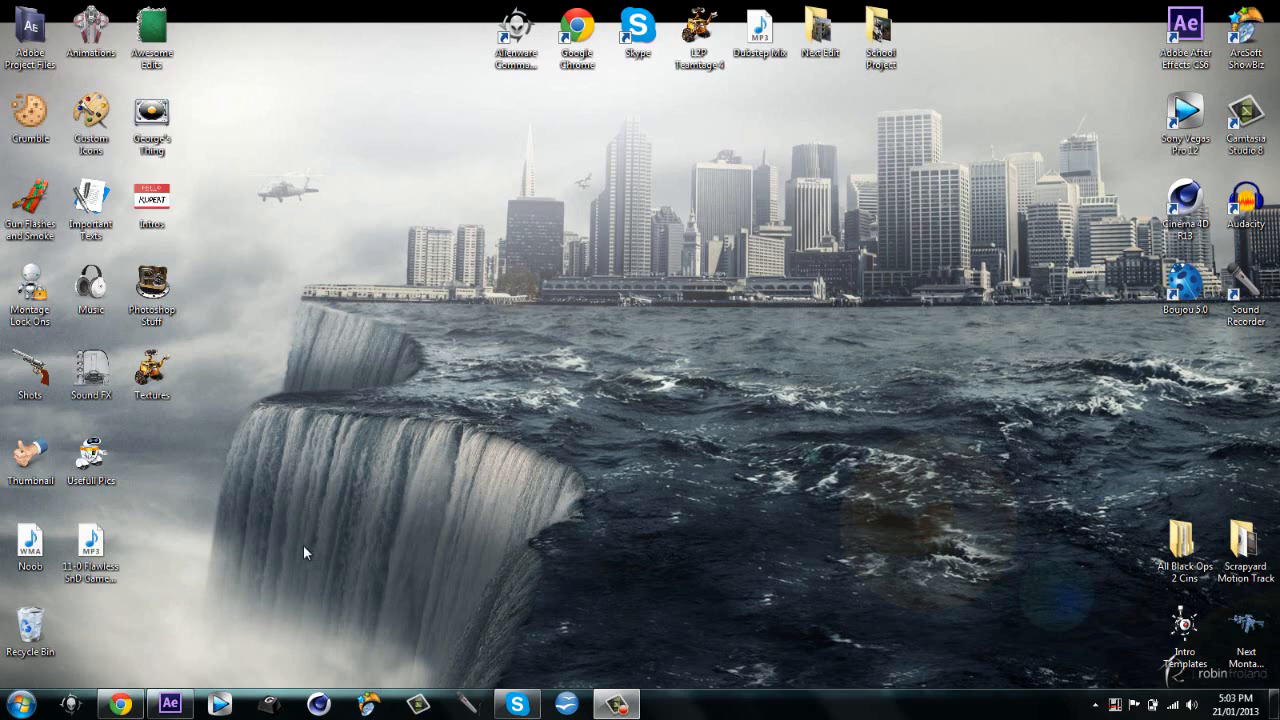
Play the example Black Ops 2 montage on YouTube to preview the laser transition
{"action": "left_click", "coordinate": [148, 704]}
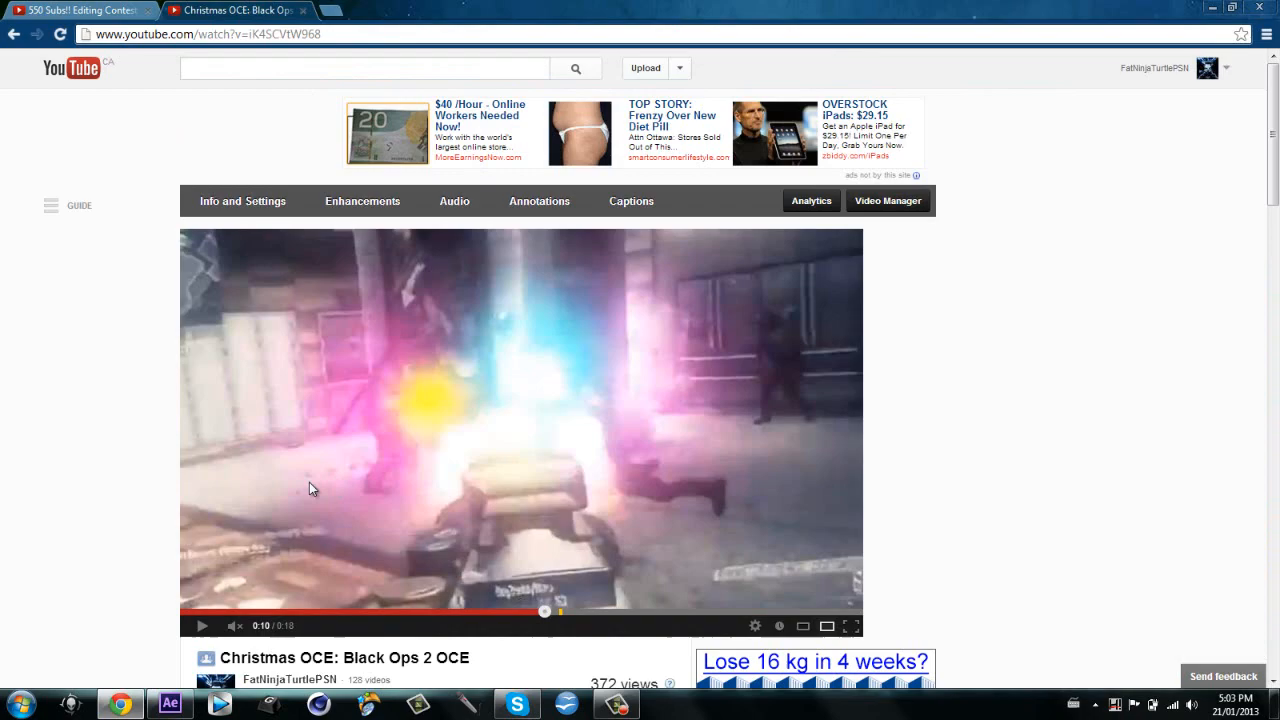
{"action": "left_click", "coordinate": [200, 626]}
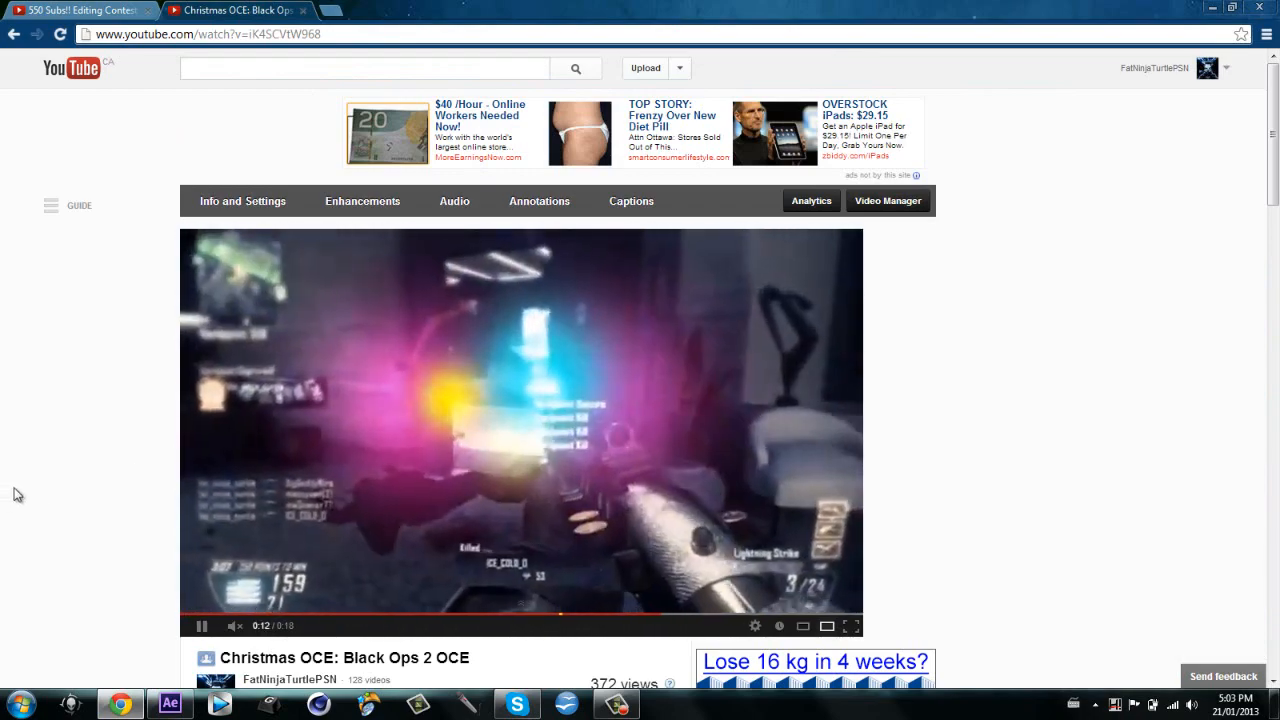
{"action": "left_click", "coordinate": [200, 624]}
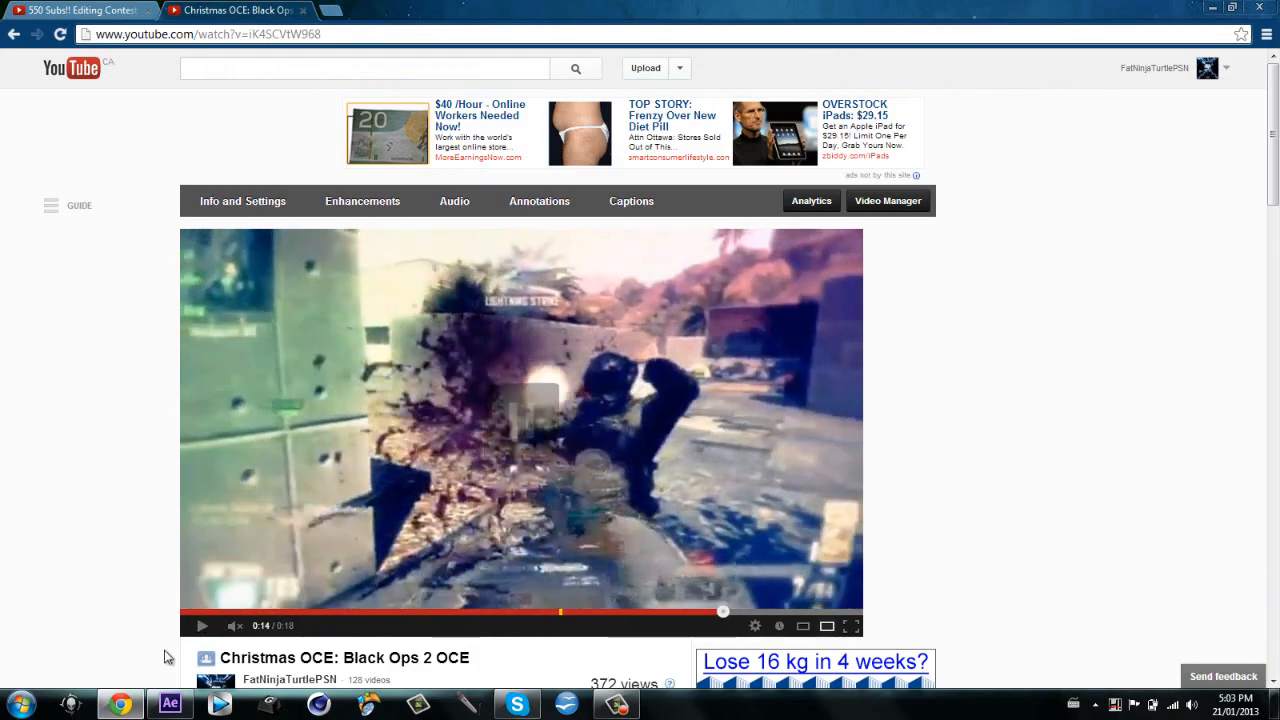
{"action": "left_click", "coordinate": [168, 704]}
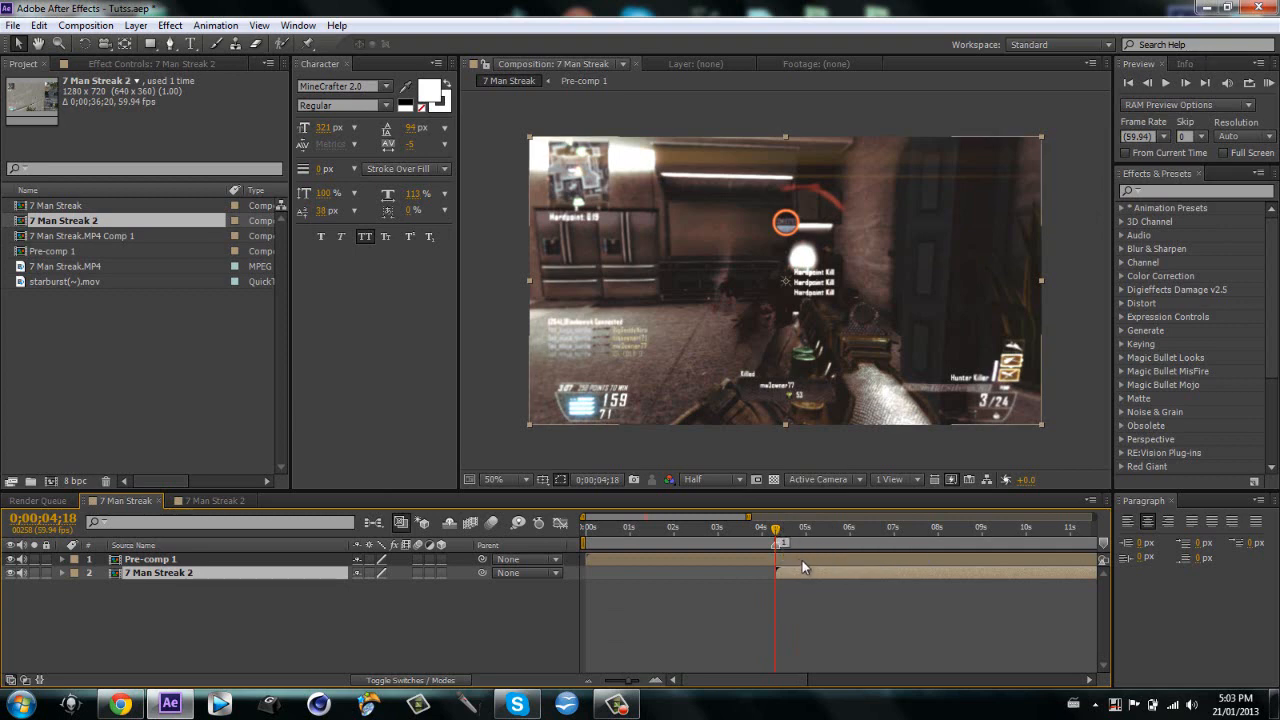
{"action": "left_click", "coordinate": [150, 560]}
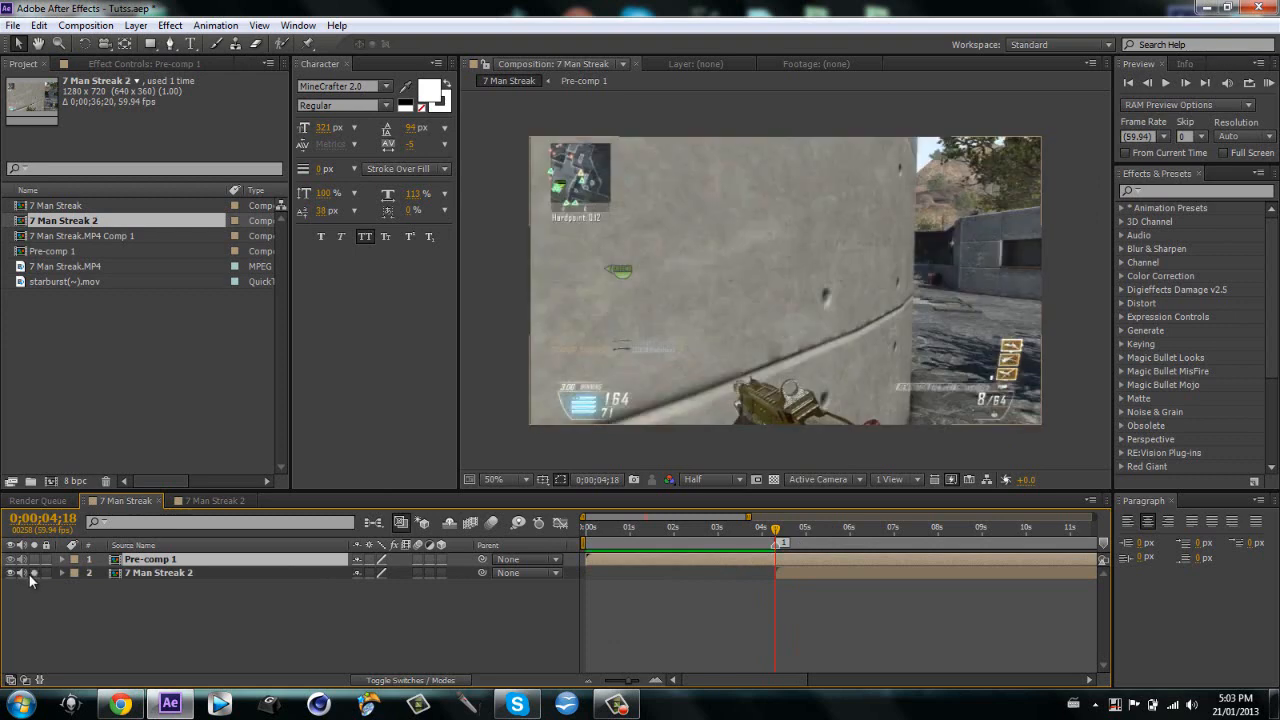
{"action": "mouse_move", "coordinate": [32, 580]}
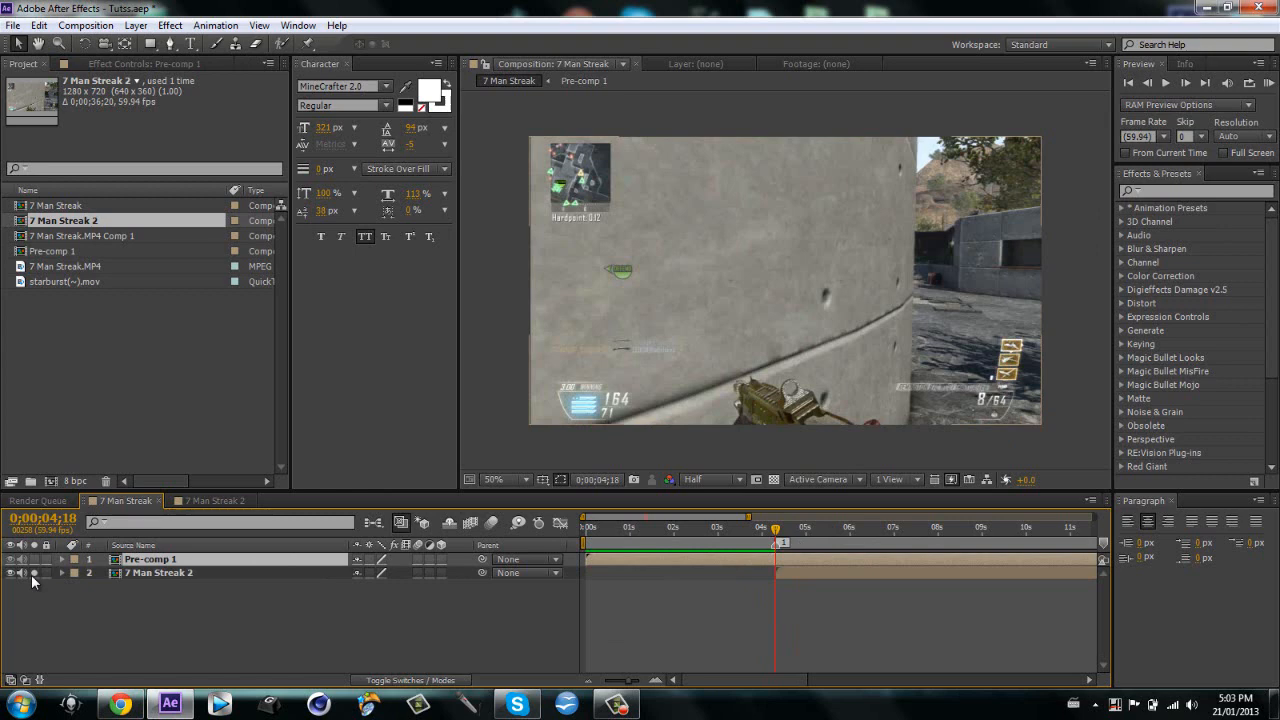
{"action": "mouse_move", "coordinate": [36, 584]}
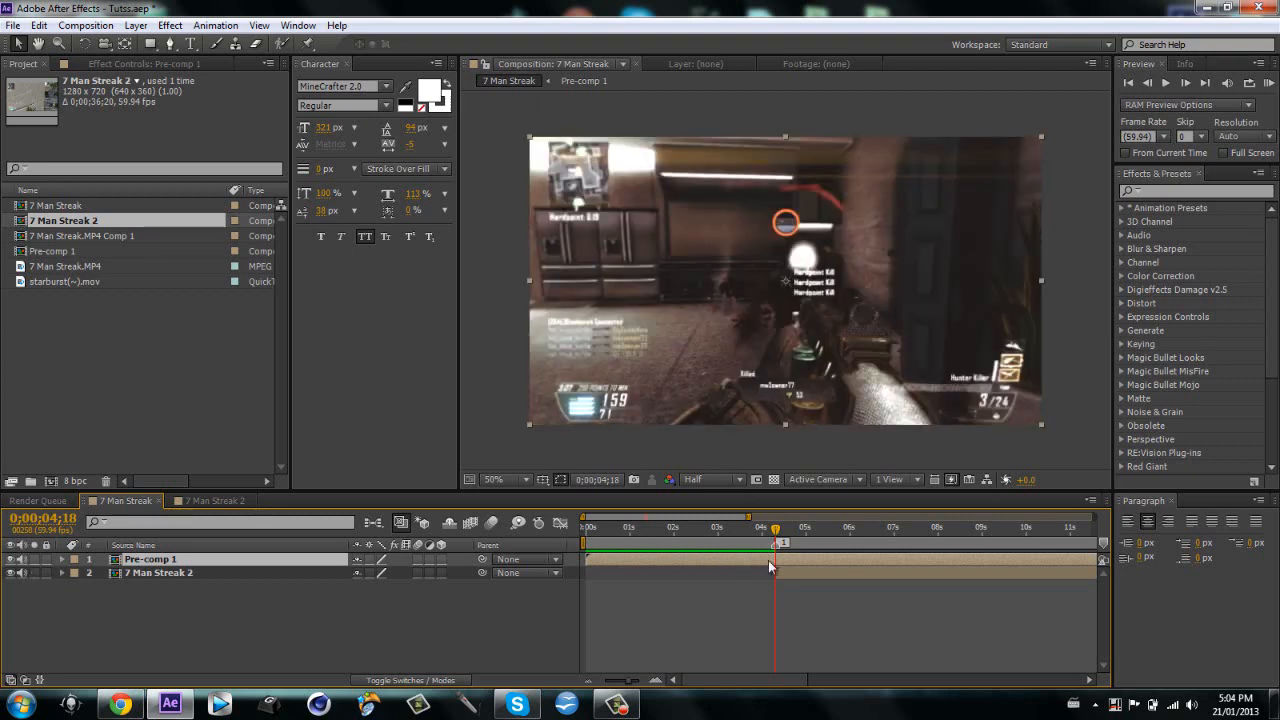
{"action": "mouse_move", "coordinate": [836, 532]}
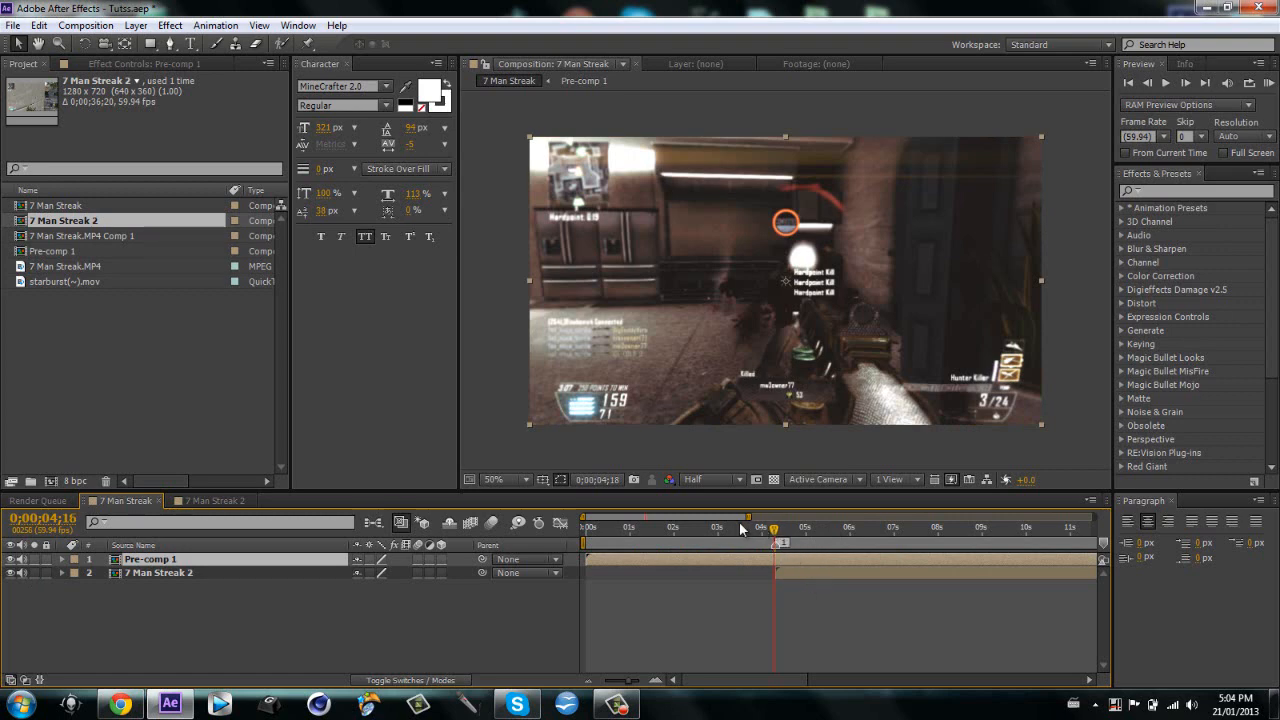
{"action": "left_click_drag", "start_coordinate": [784, 544], "coordinate": [716, 544]}
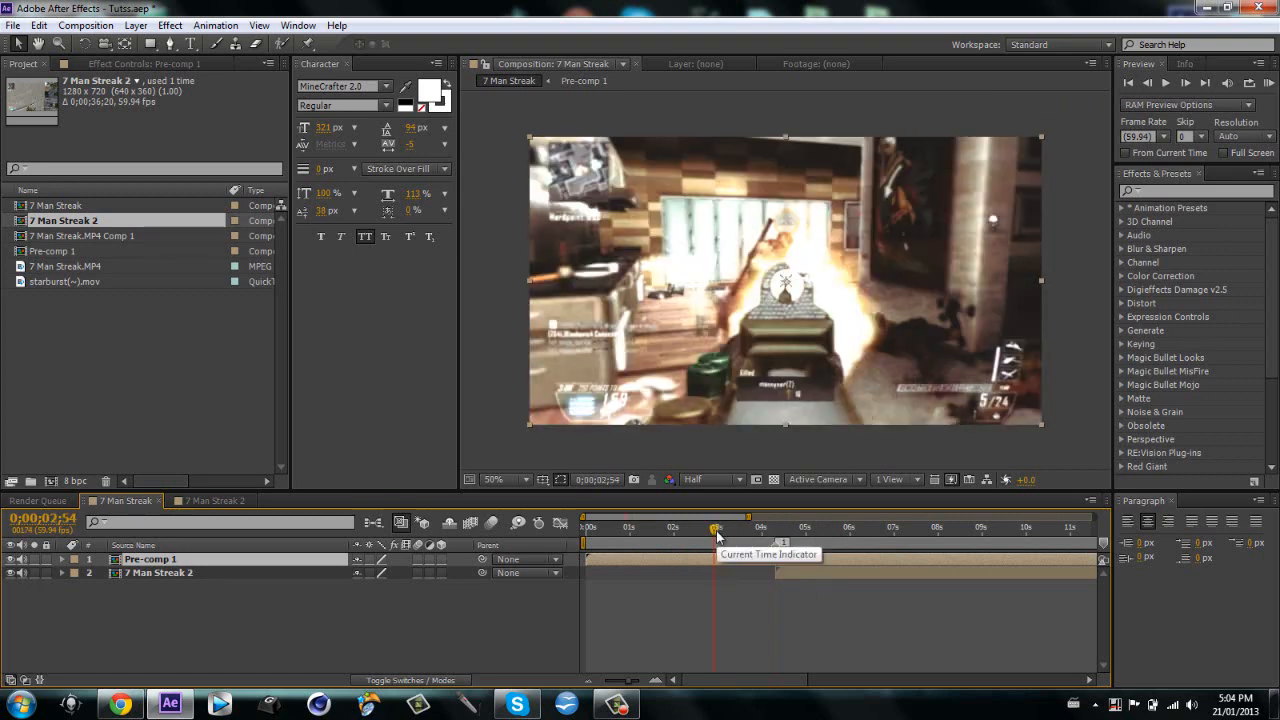
{"action": "left_click_drag", "start_coordinate": [716, 536], "coordinate": [770, 536]}
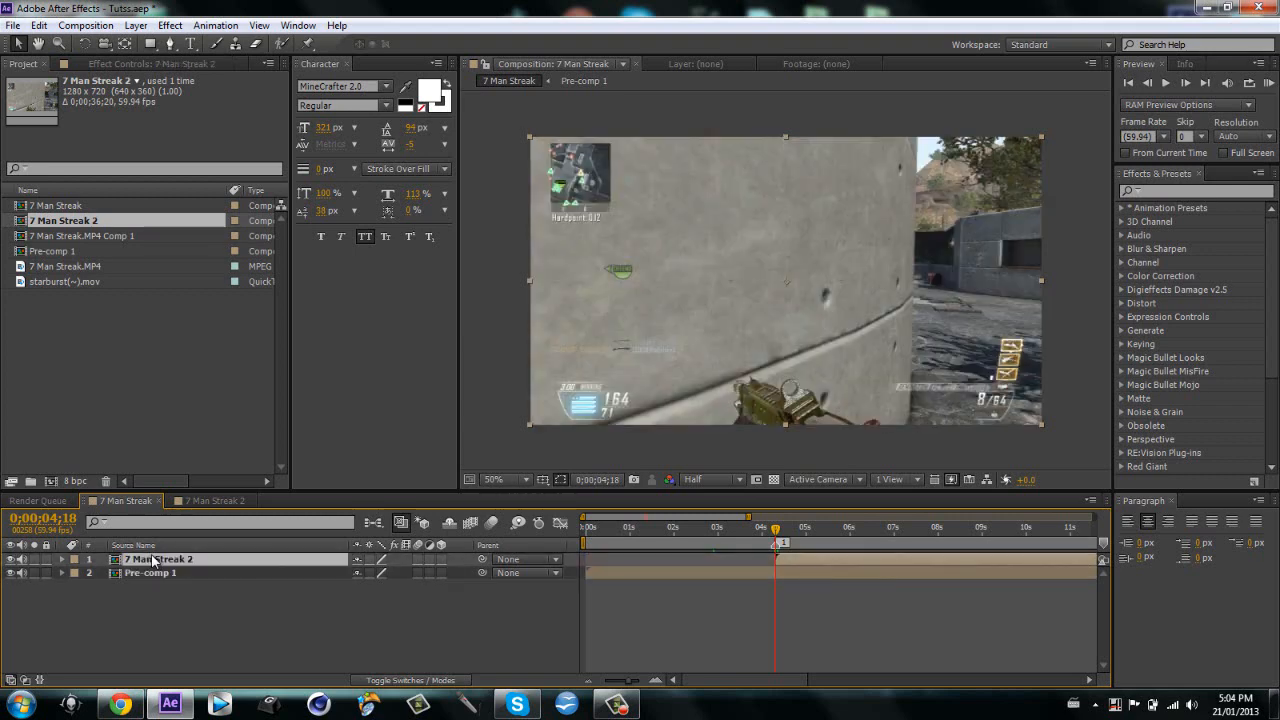
{"action": "mouse_move", "coordinate": [804, 560]}
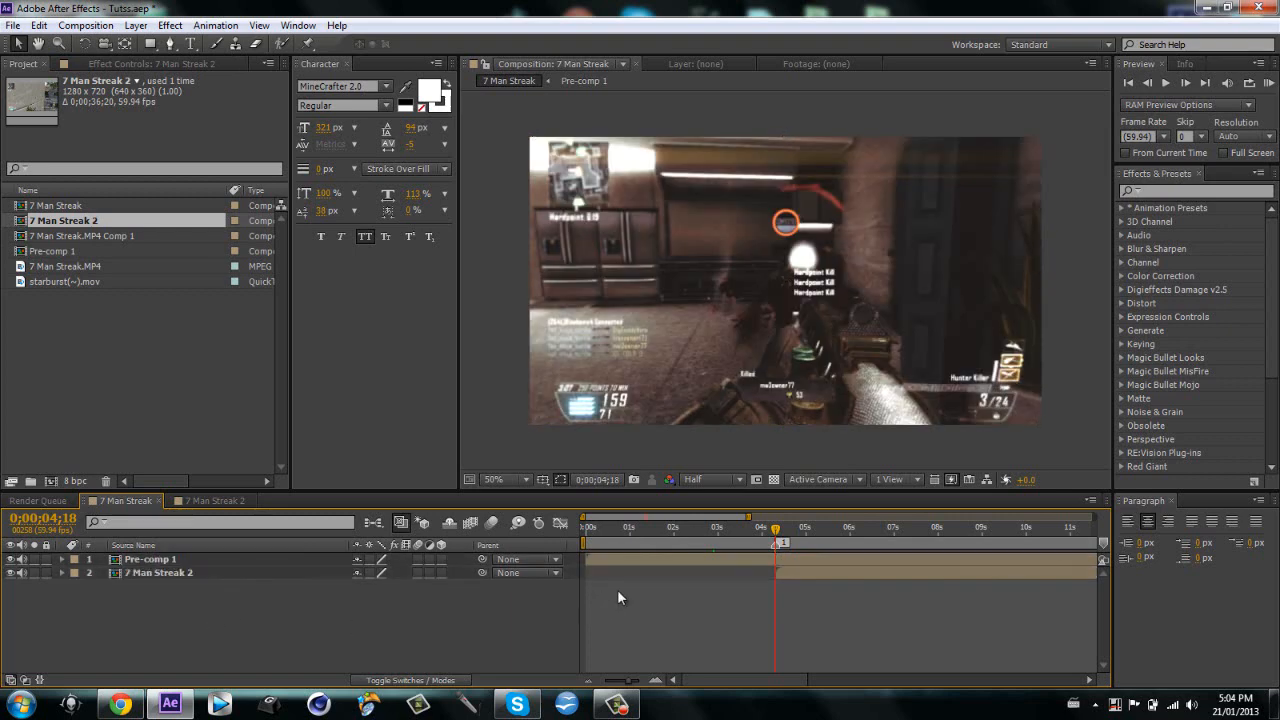
{"action": "left_click", "coordinate": [150, 560]}
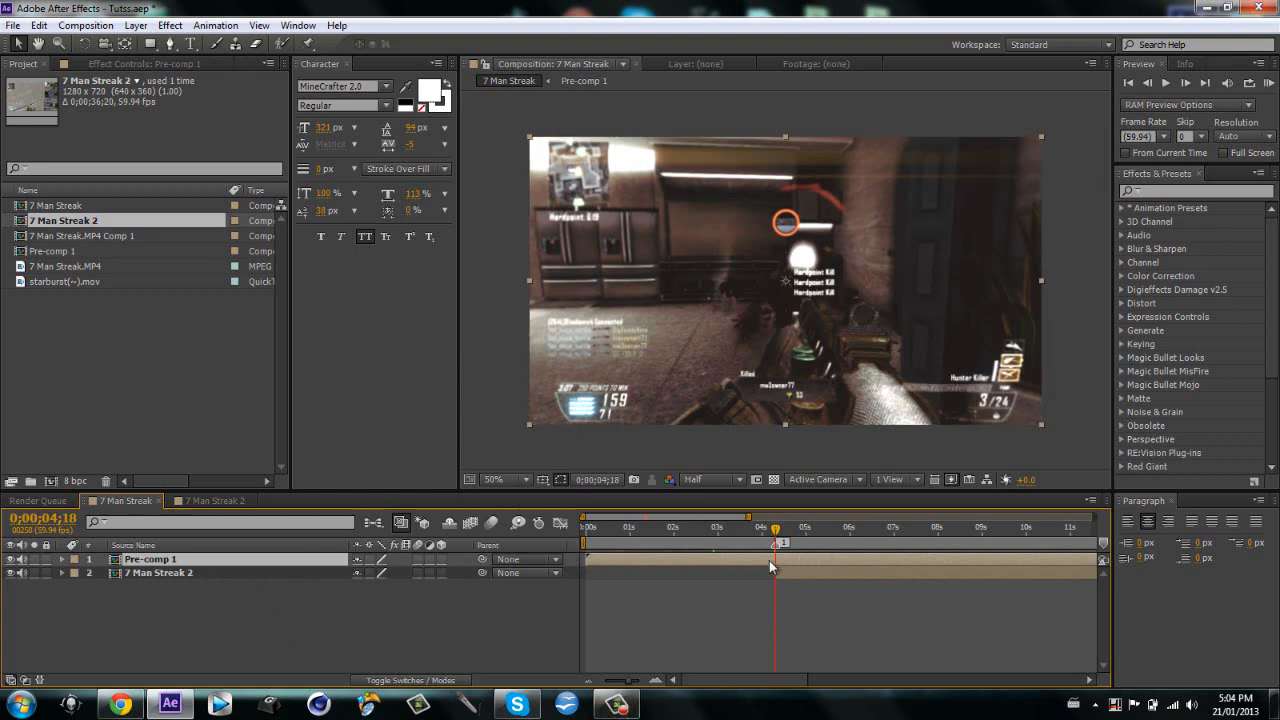
{"action": "mouse_move", "coordinate": [844, 576]}
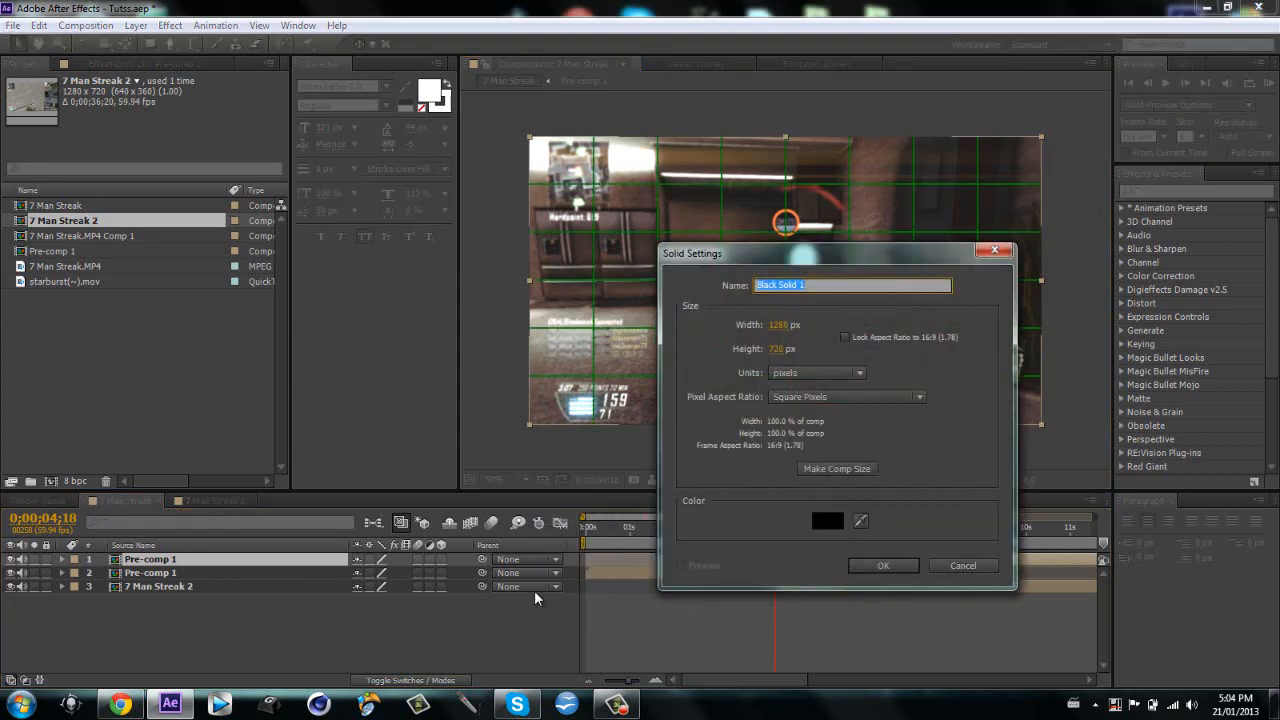
Add a comp-size black solid and search 'beam' in Effects & Presets
{"action": "left_click", "coordinate": [882, 564]}
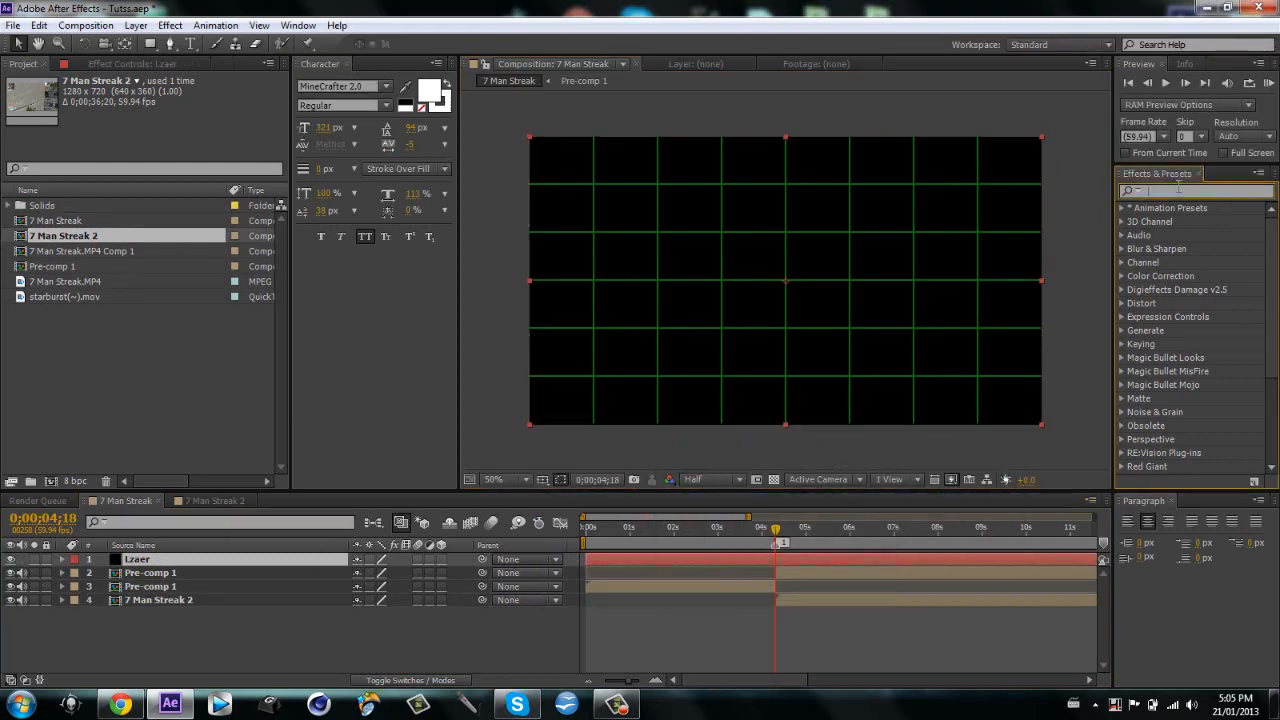
{"action": "type", "text": "beam"}
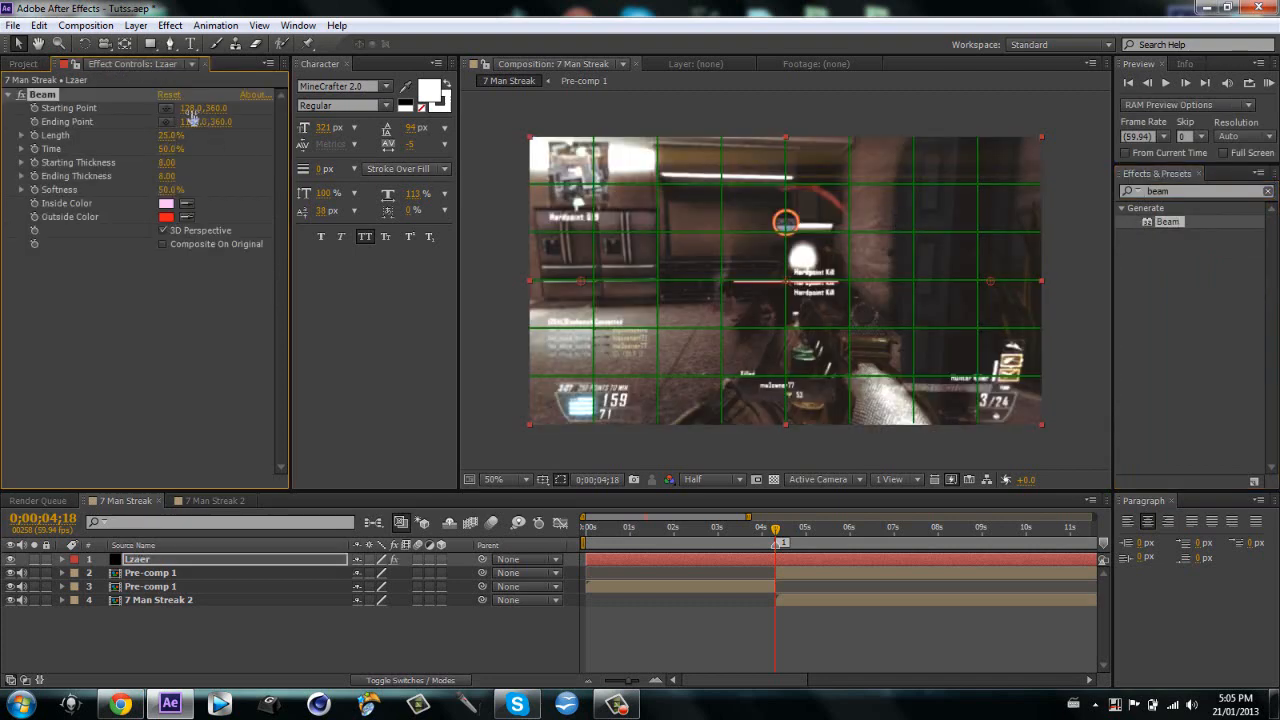
Adjust the Beam effect's points, set Length to 100% and change its thickness
{"action": "left_click", "coordinate": [192, 108]}
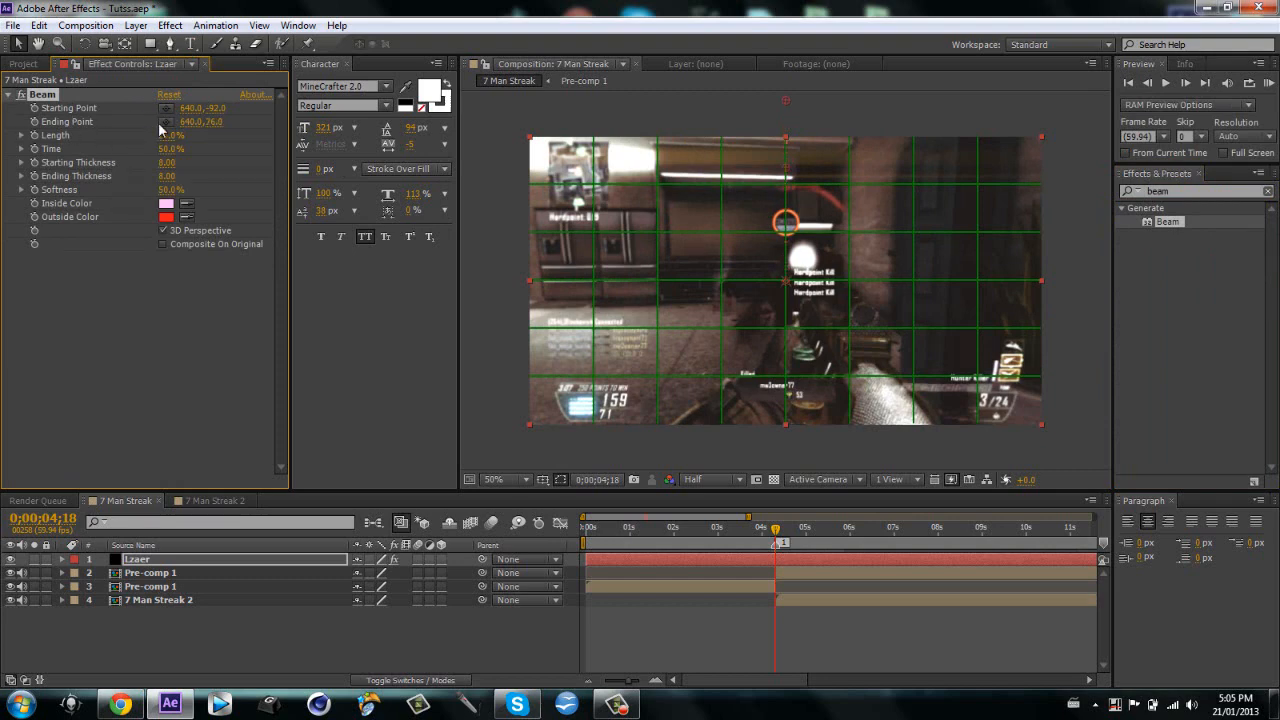
{"action": "left_click_drag", "start_coordinate": [204, 122], "coordinate": [204, 122]}
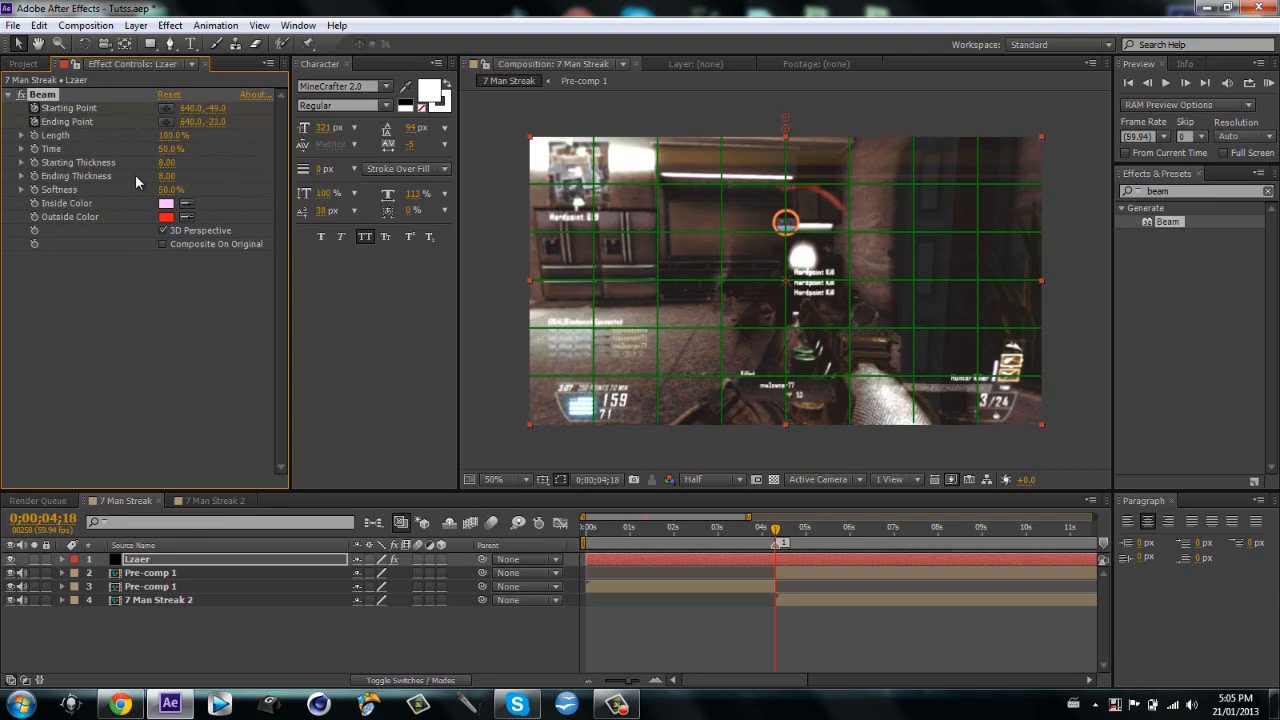
{"action": "mouse_move", "coordinate": [484, 388]}
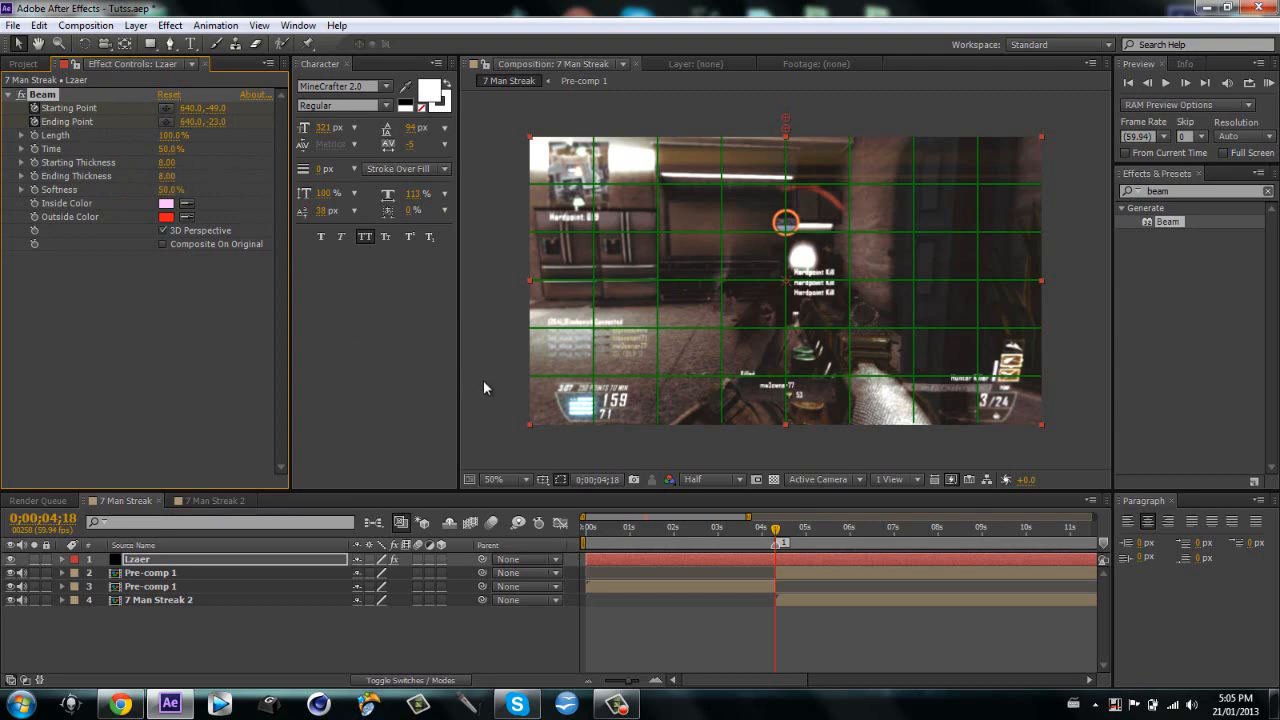
{"action": "double_click", "coordinate": [178, 162]}
{"action": "type", "text": "12"}
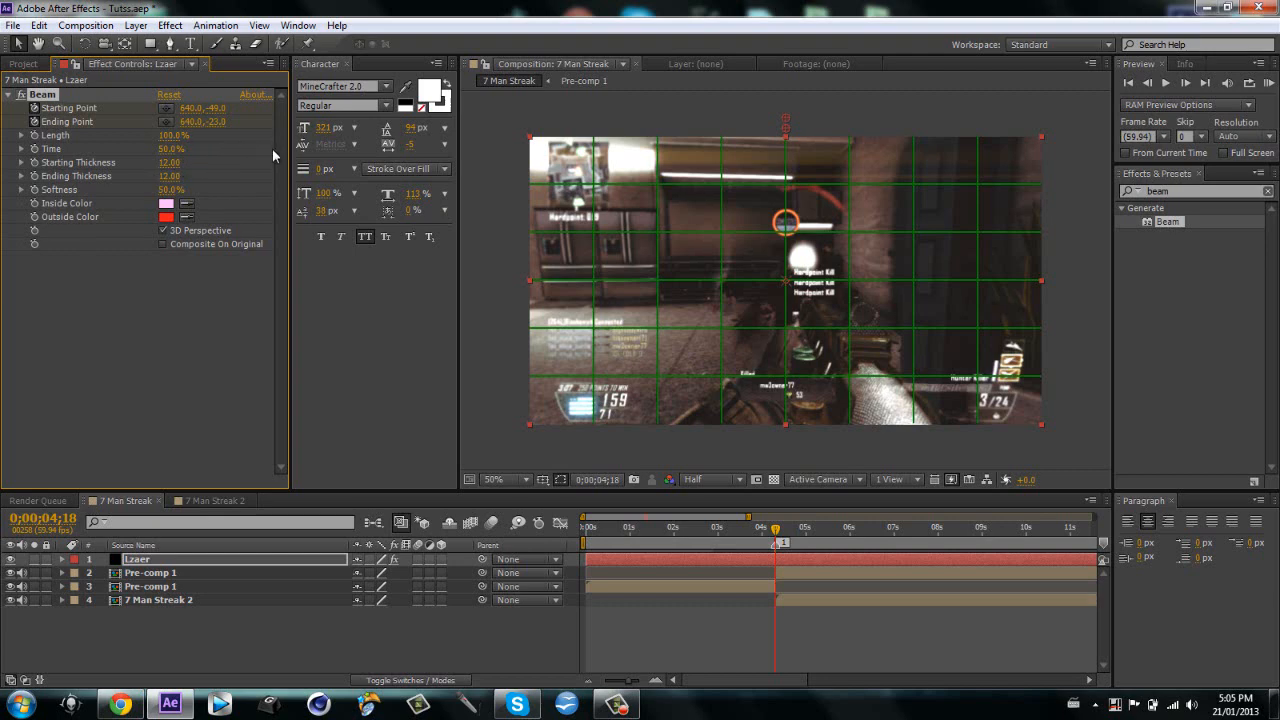
{"action": "left_click", "coordinate": [782, 528]}
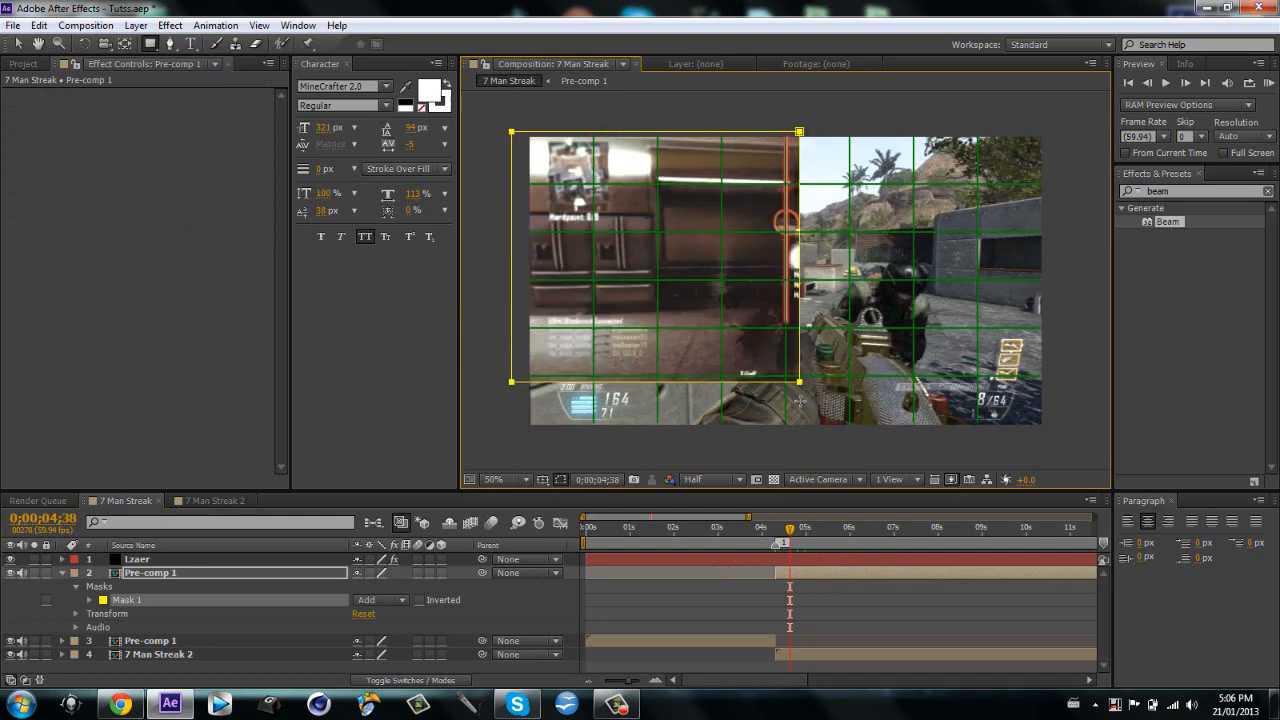
Rename the two masked pre-comp halves 'left' and 'right'
{"action": "left_click_drag", "start_coordinate": [800, 382], "coordinate": [788, 436]}
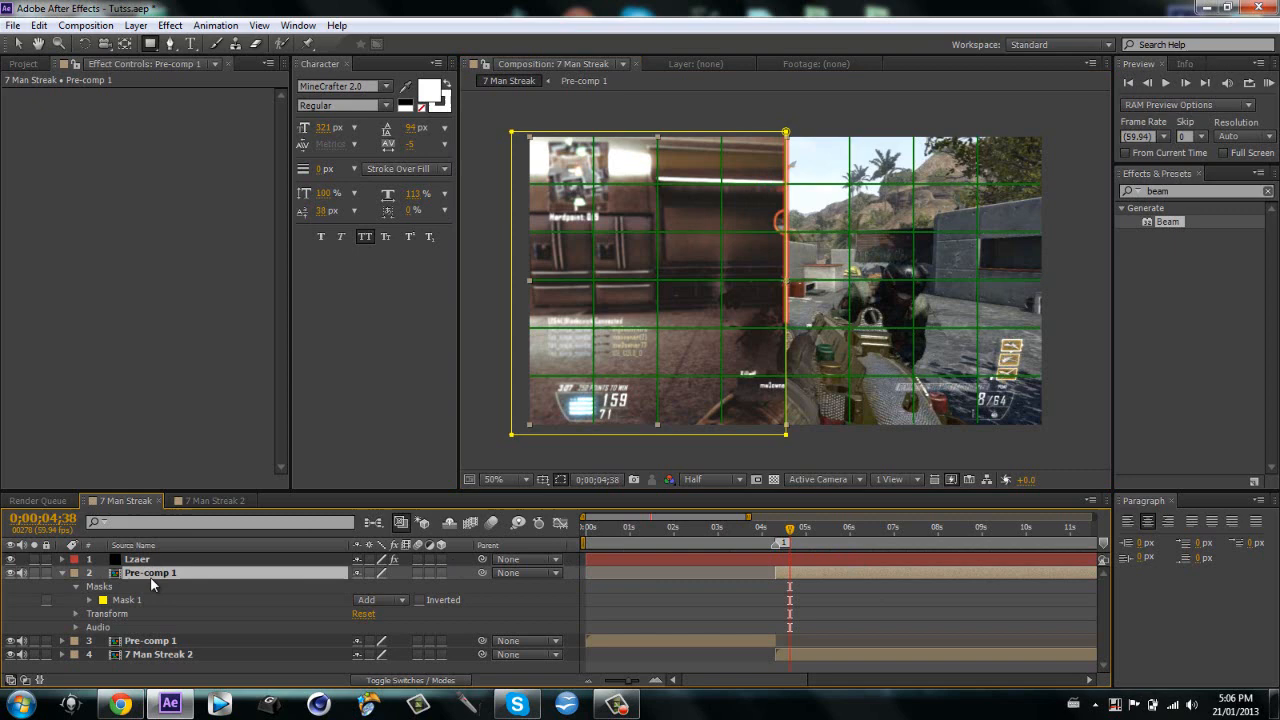
{"action": "left_click", "coordinate": [378, 600]}
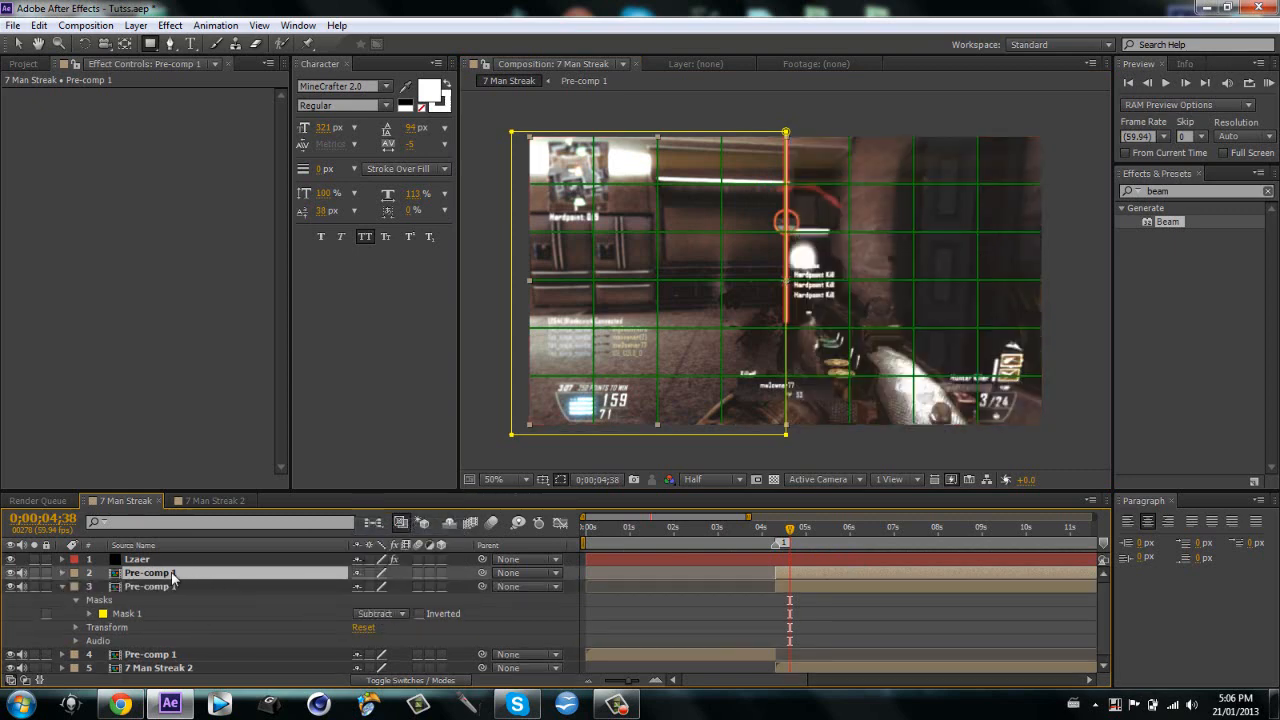
{"action": "double_click", "coordinate": [150, 572]}
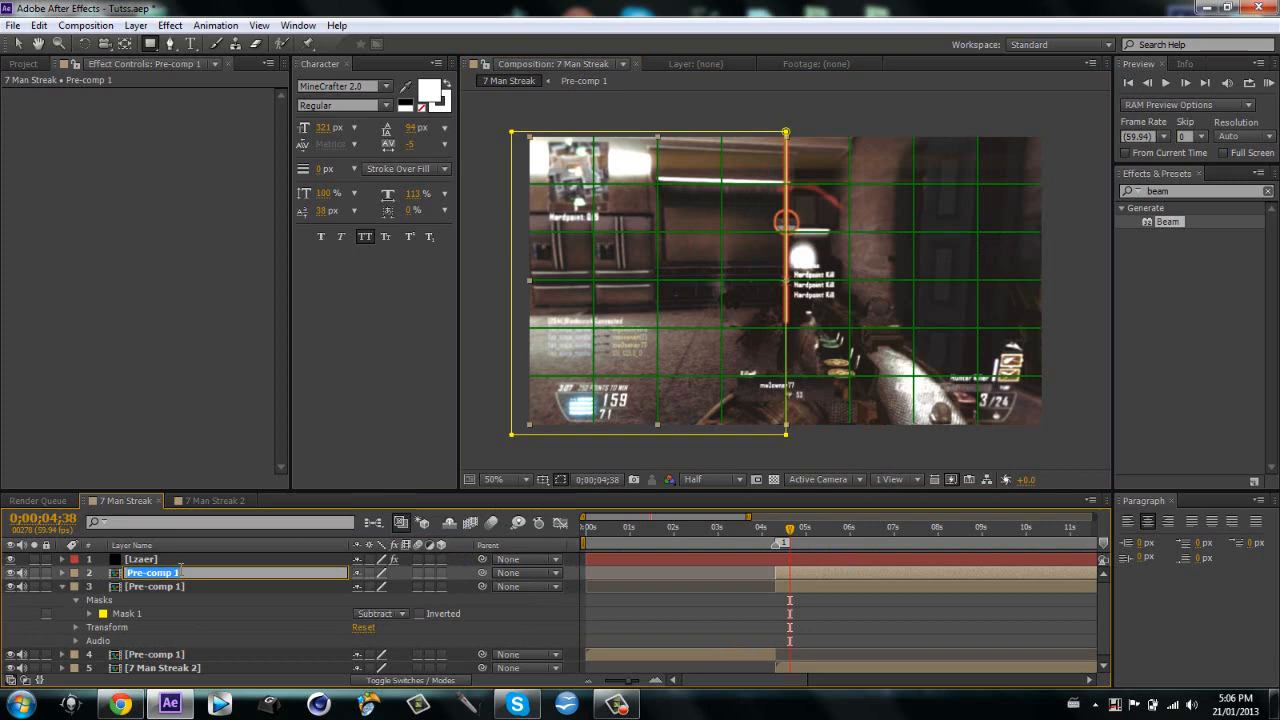
{"action": "type", "text": "left"}
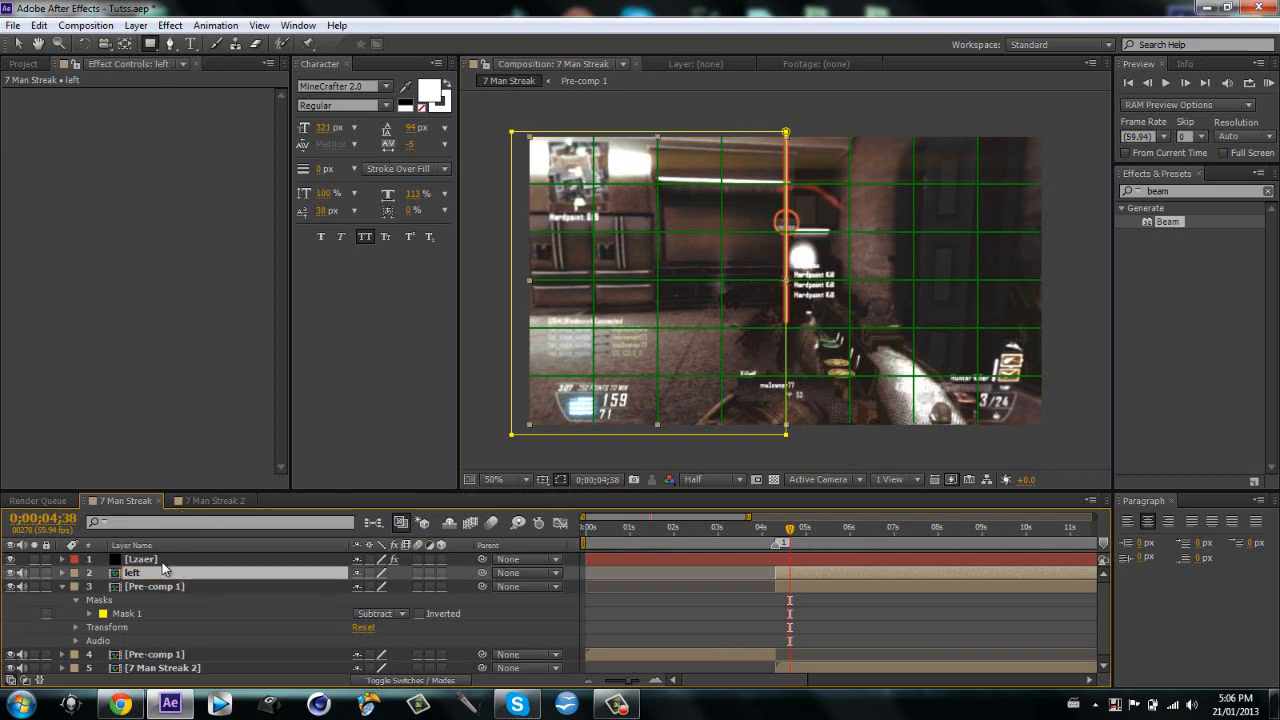
{"action": "double_click", "coordinate": [156, 586]}
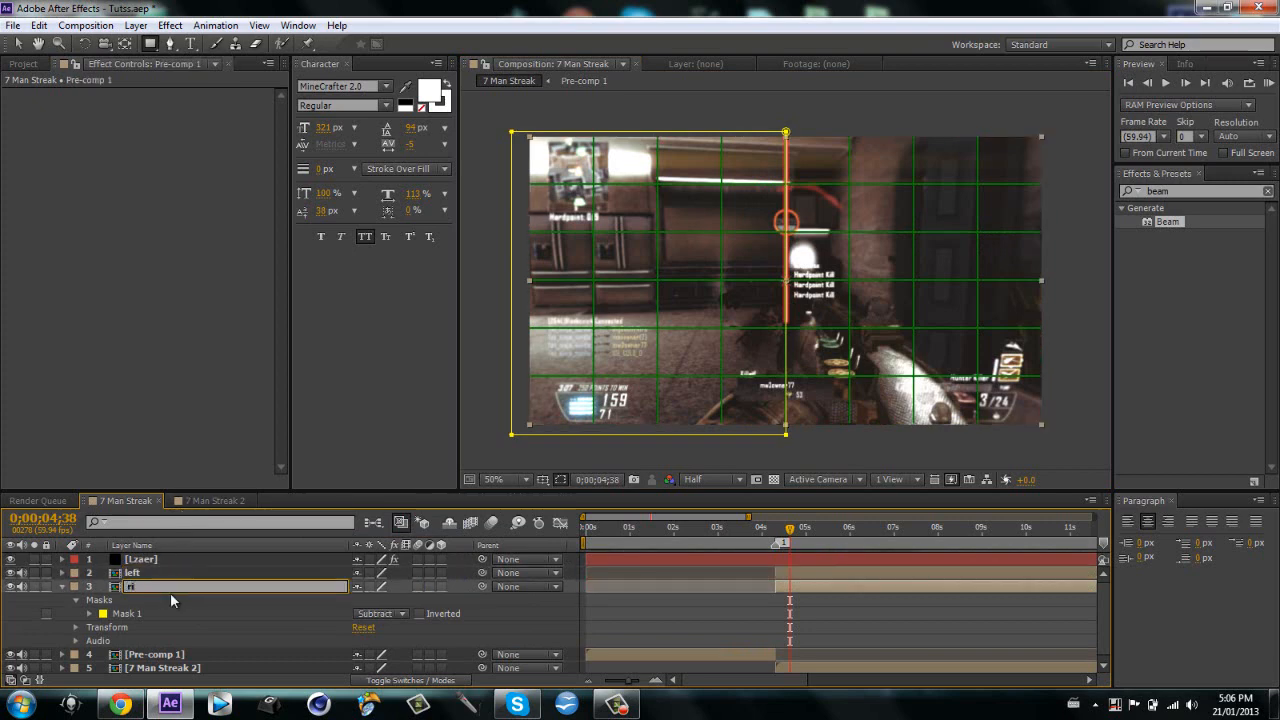
{"action": "type", "text": "right"}
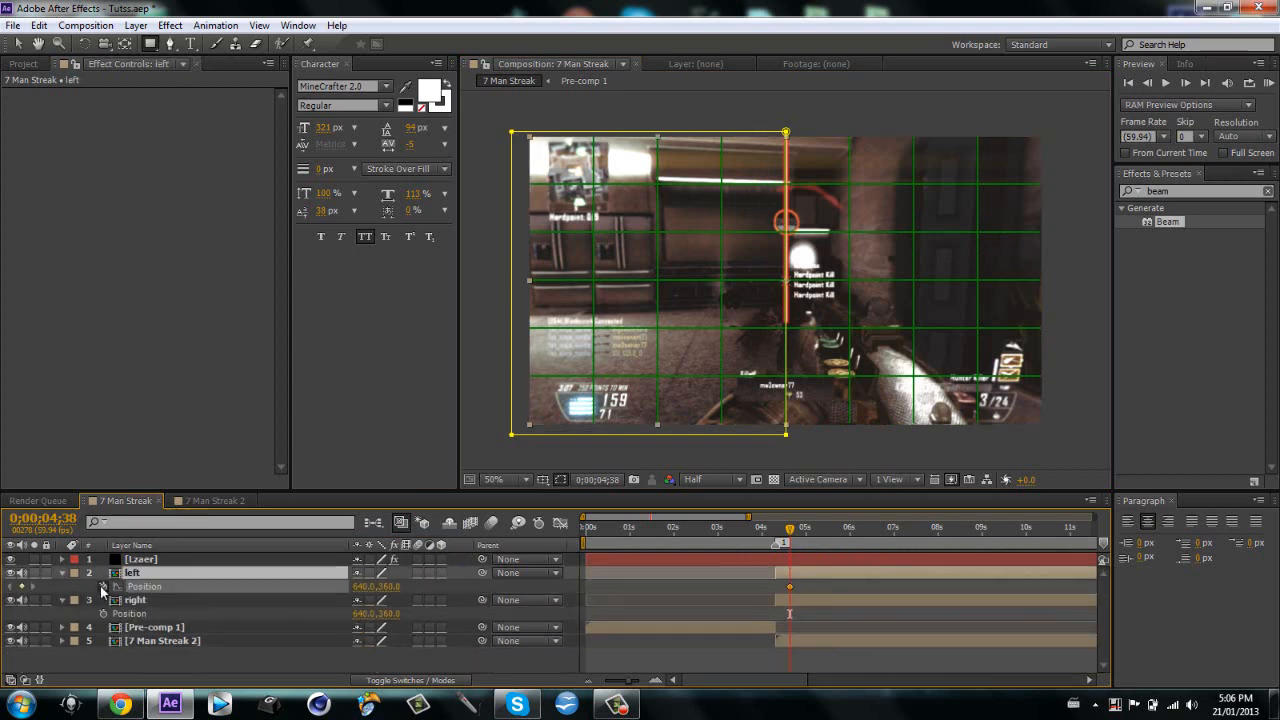
Make both halves 3D layers and keyframe Position and Y Rotation at the split start
{"action": "left_click", "coordinate": [136, 600]}
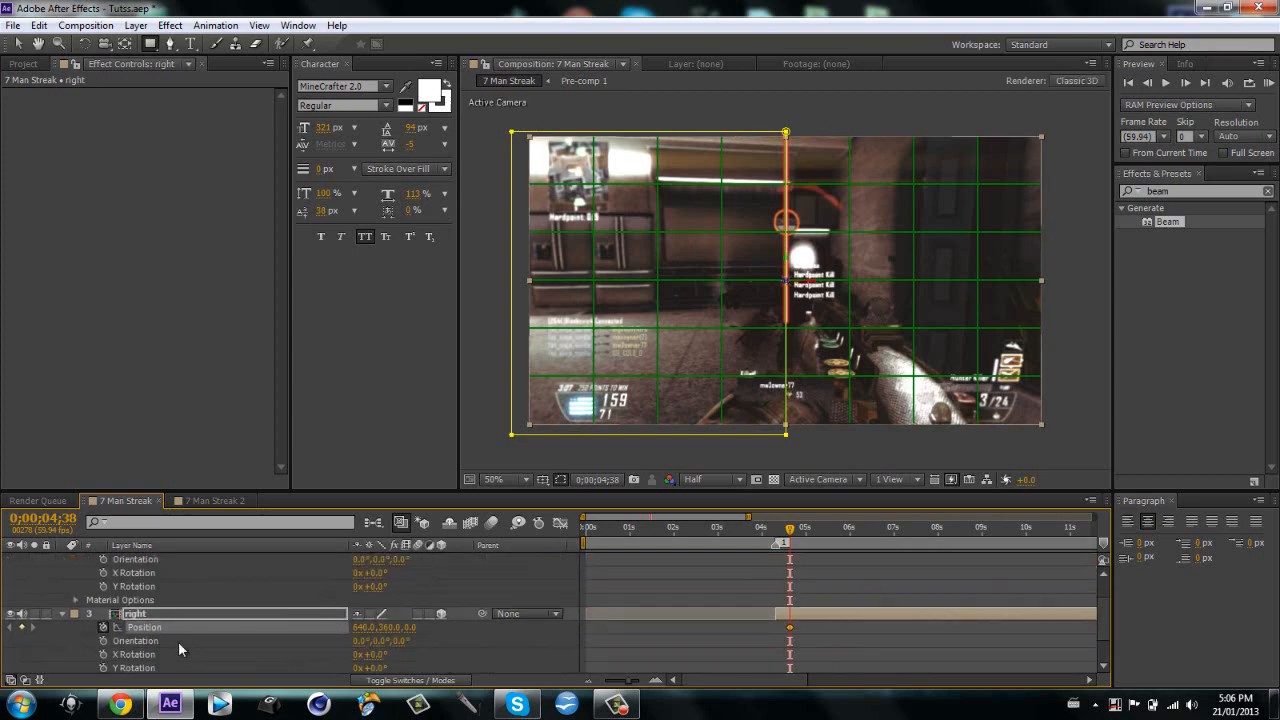
{"action": "mouse_move", "coordinate": [104, 660]}
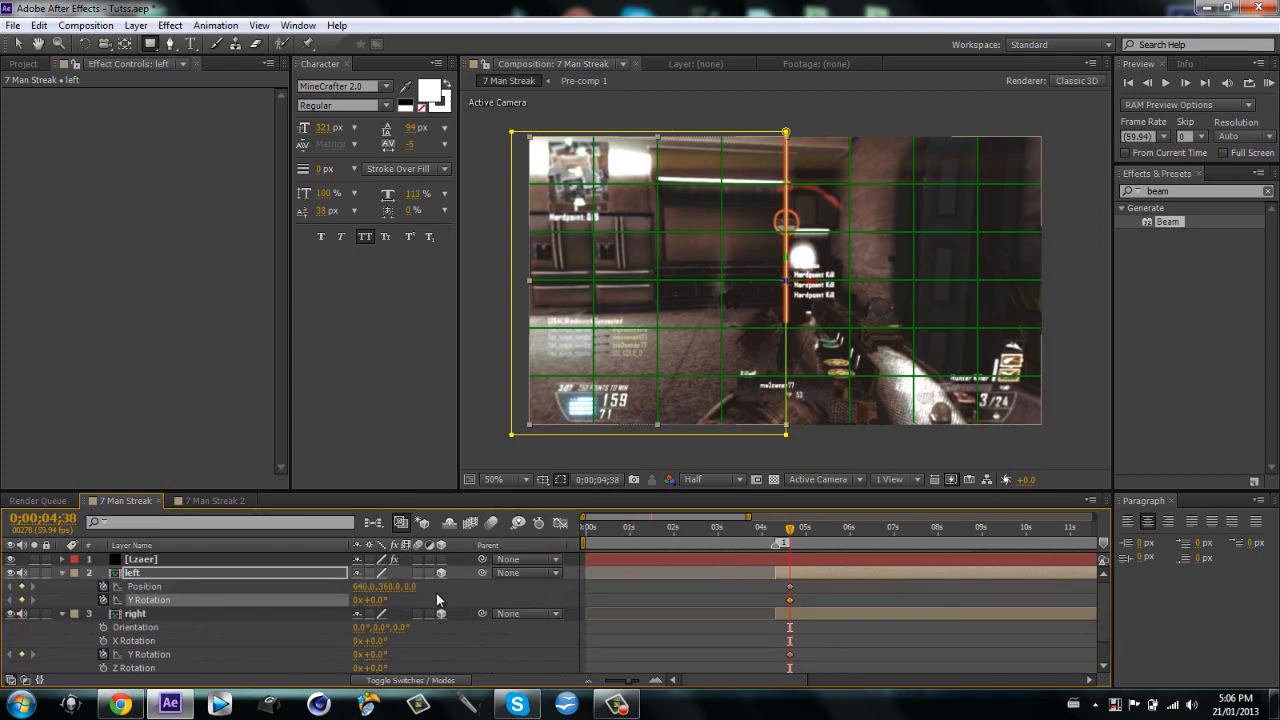
{"action": "left_click", "coordinate": [136, 612]}
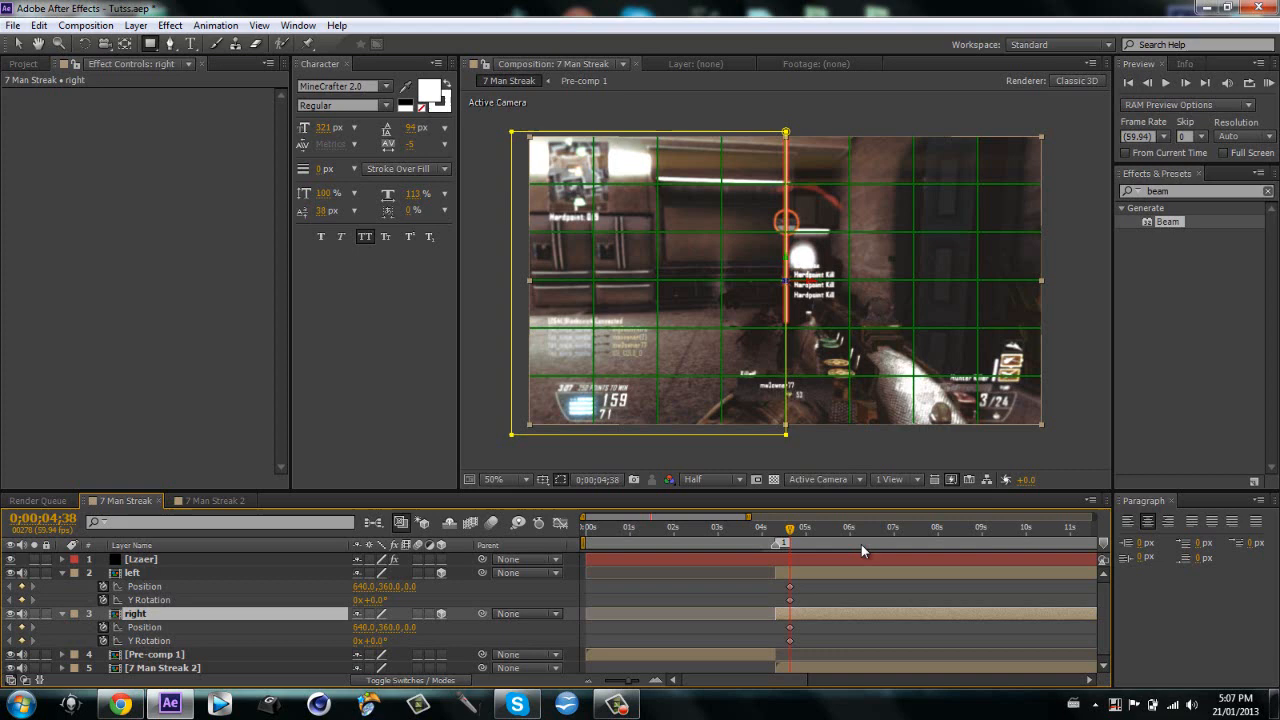
{"action": "mouse_move", "coordinate": [850, 548]}
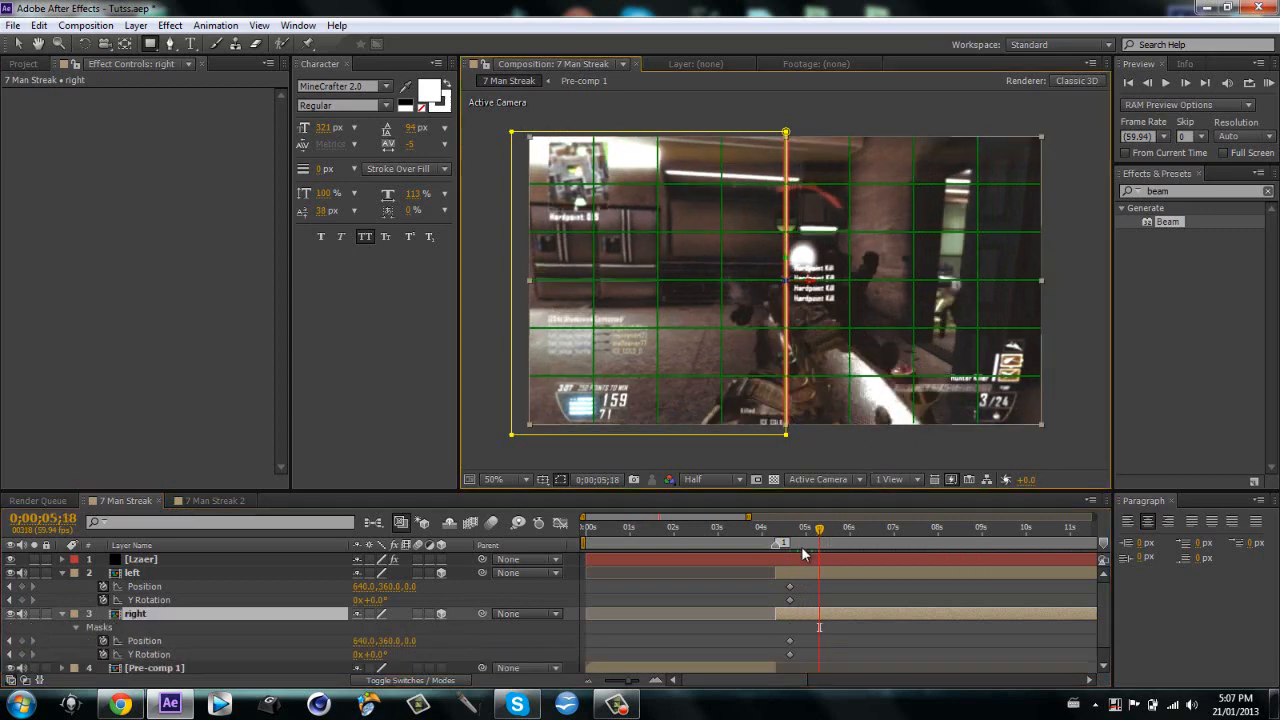
{"action": "mouse_move", "coordinate": [756, 478]}
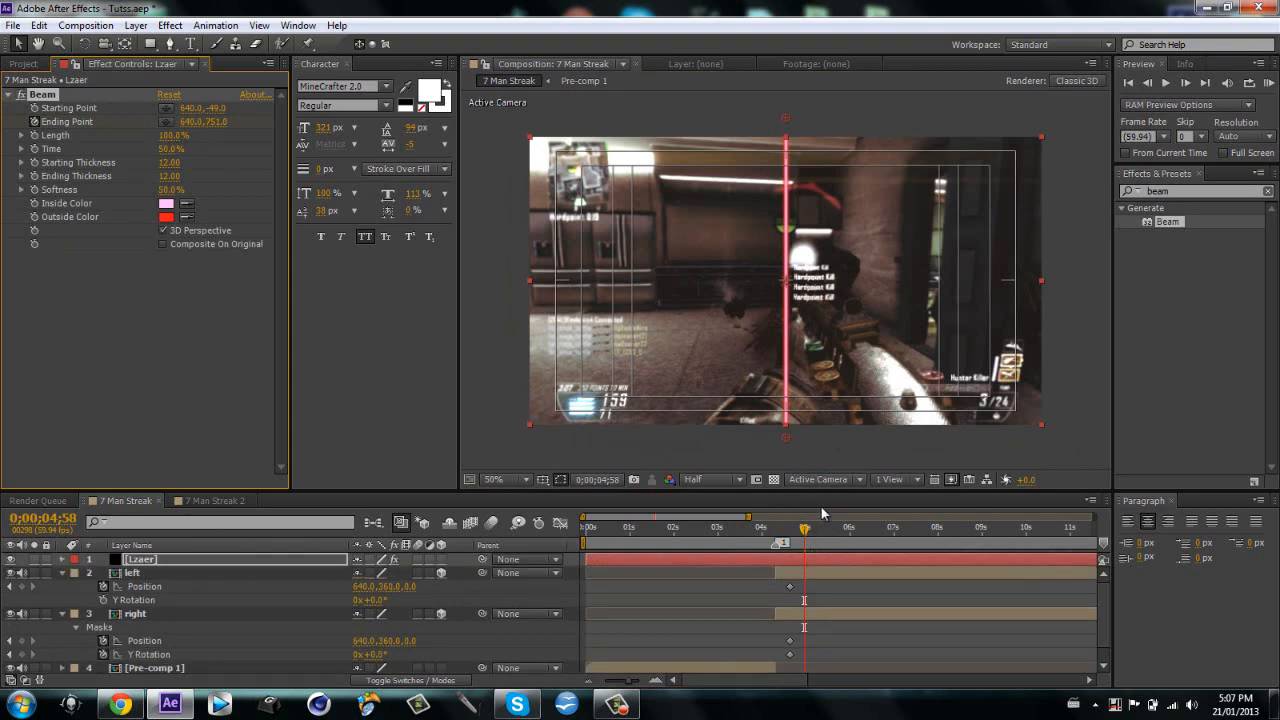
Select the Laser layer to review its vertical Beam settings and timing
{"action": "left_click", "coordinate": [776, 528]}
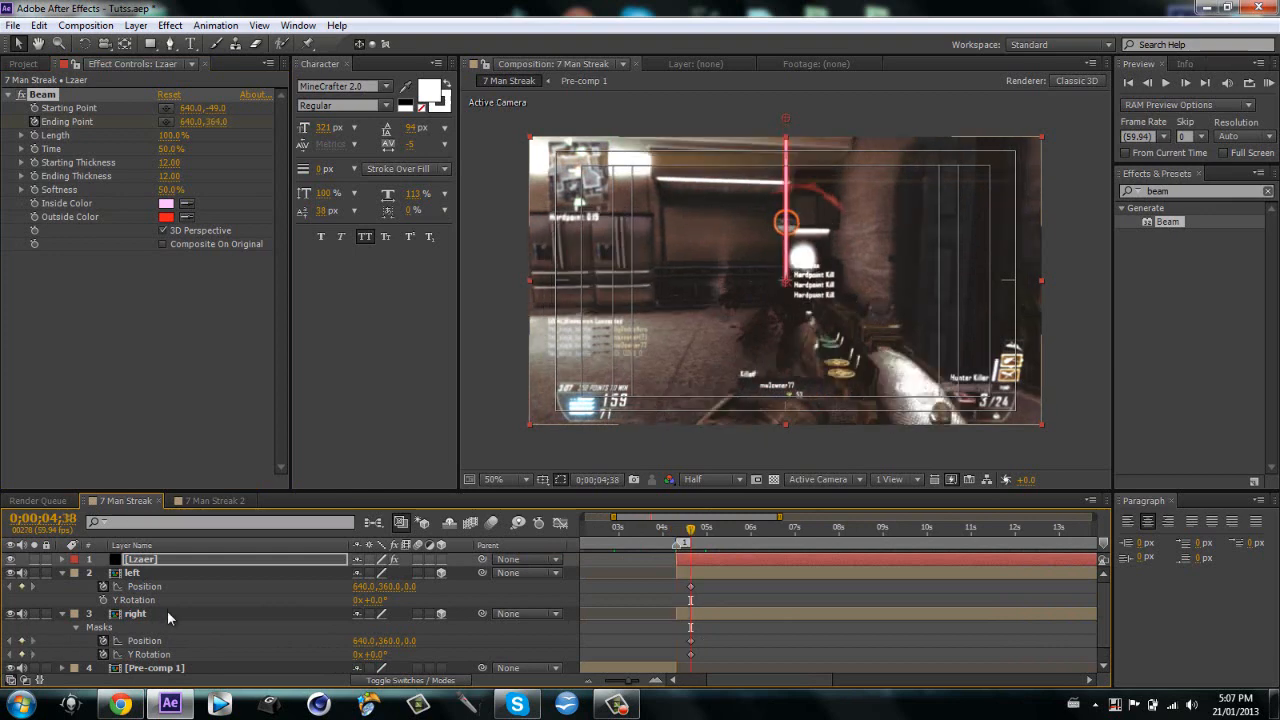
Move ahead in time and set the right half's open Y Rotation and Position
{"action": "left_click", "coordinate": [544, 480]}
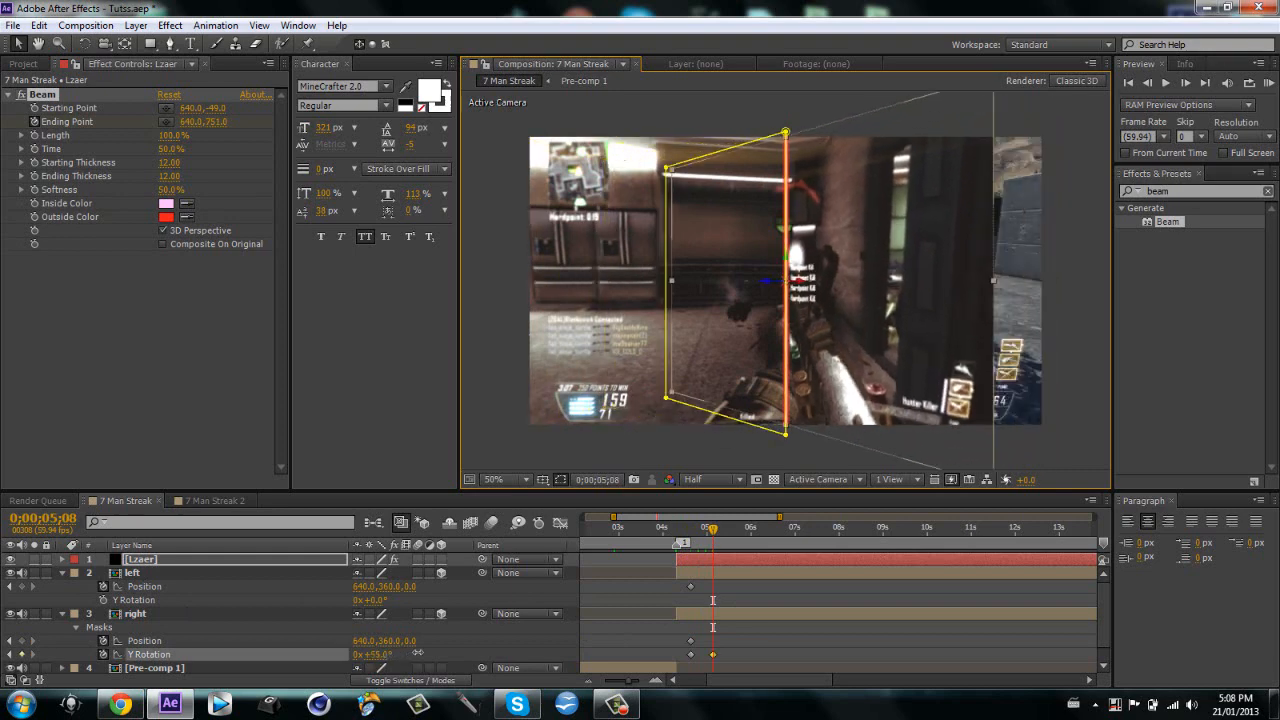
{"action": "left_click", "coordinate": [136, 612]}
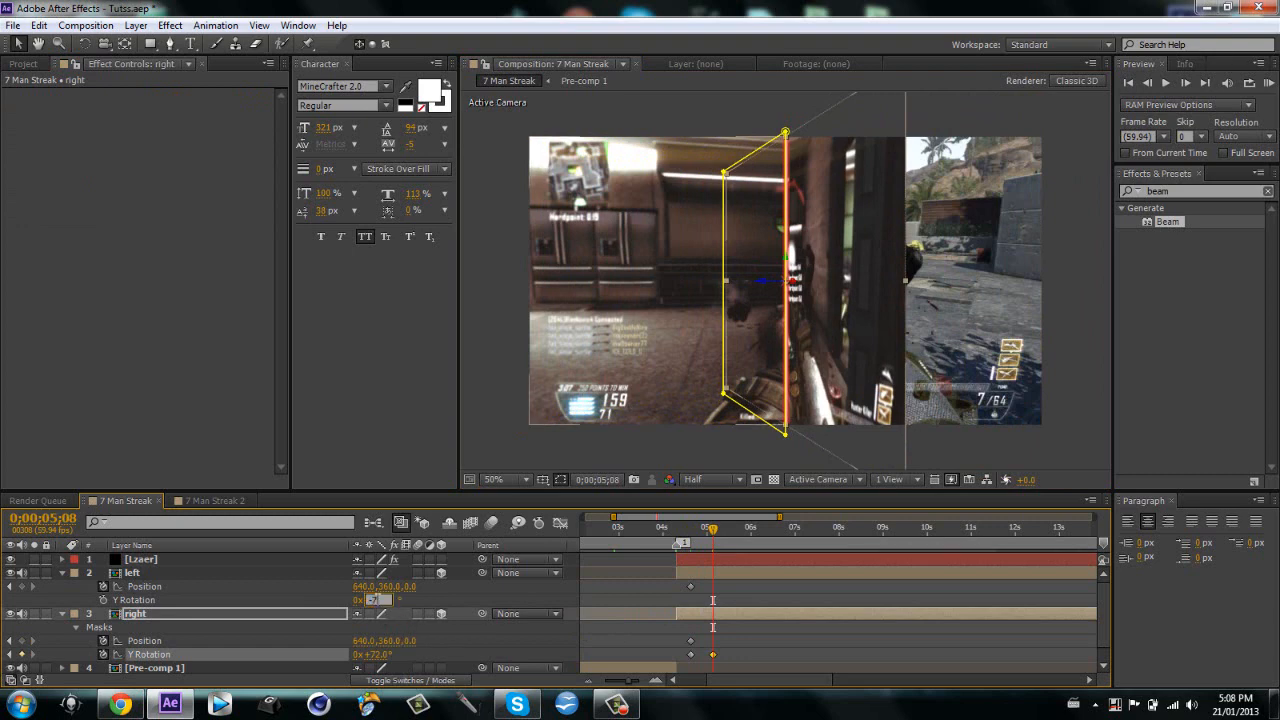
{"action": "left_click", "coordinate": [132, 572]}
{"action": "type", "text": "86"}
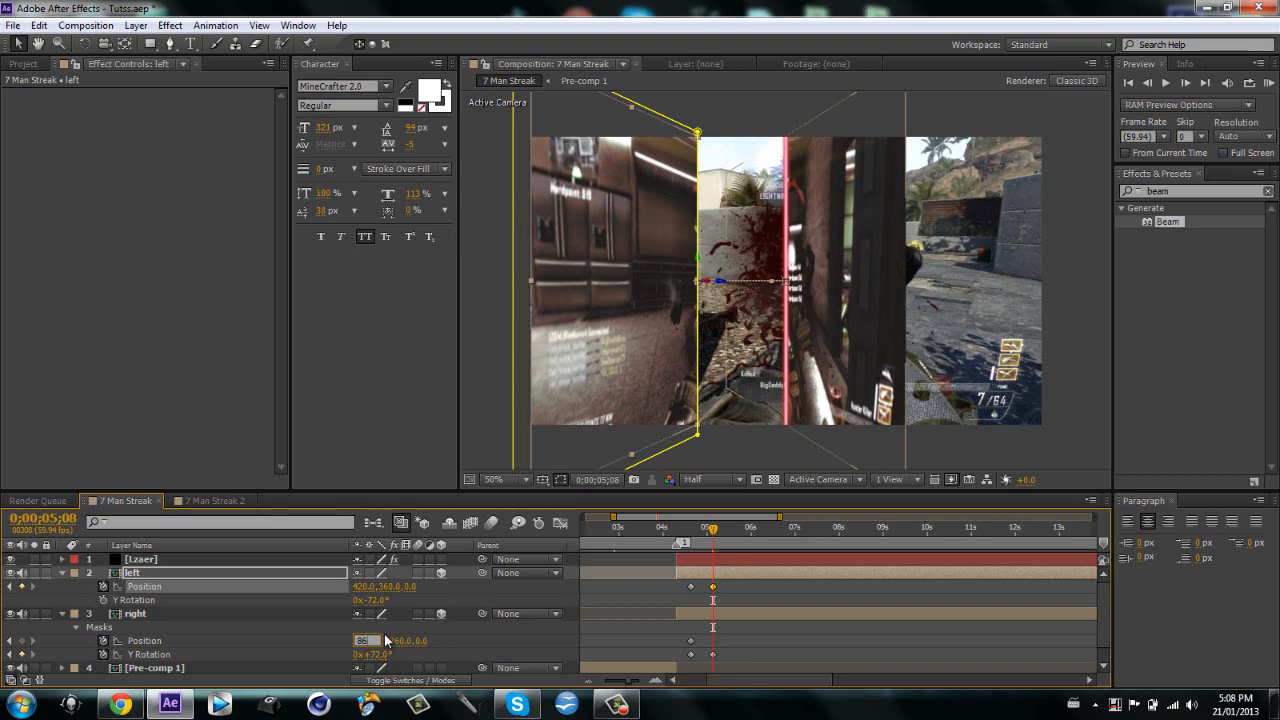
{"action": "left_click", "coordinate": [136, 612]}
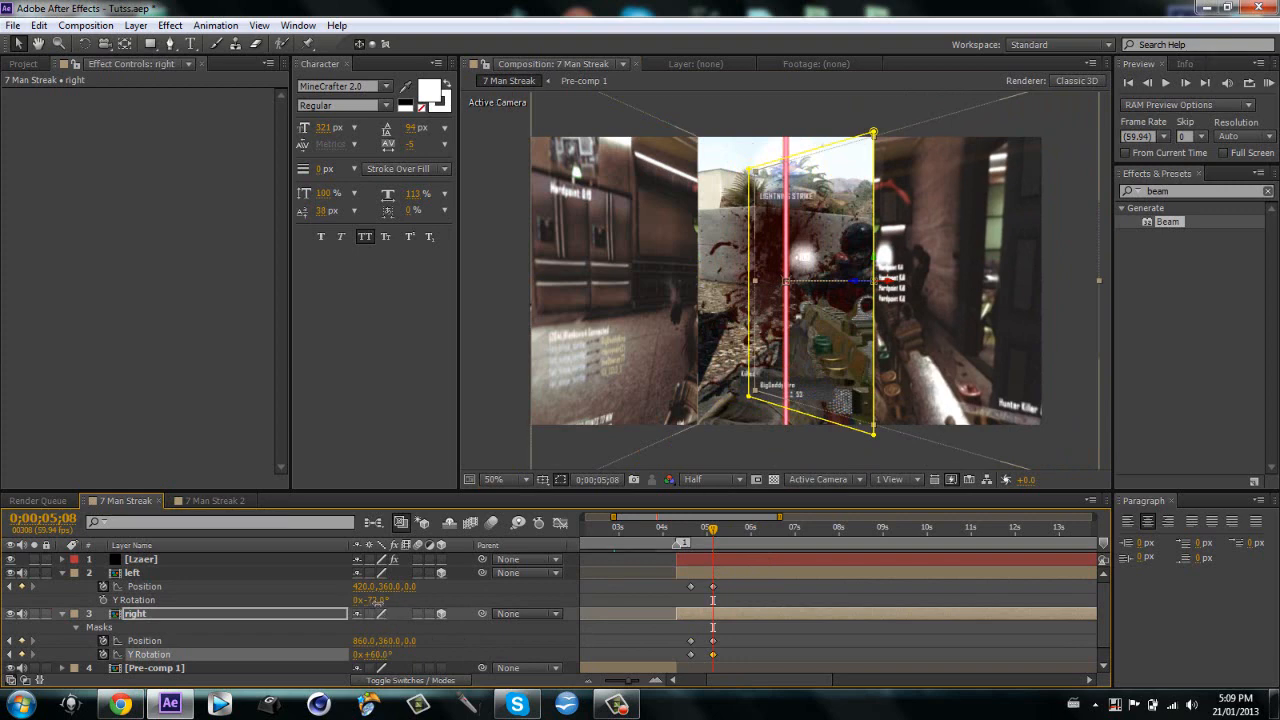
Set the left half's open Y Rotation and push it further out of frame
{"action": "left_click", "coordinate": [132, 572]}
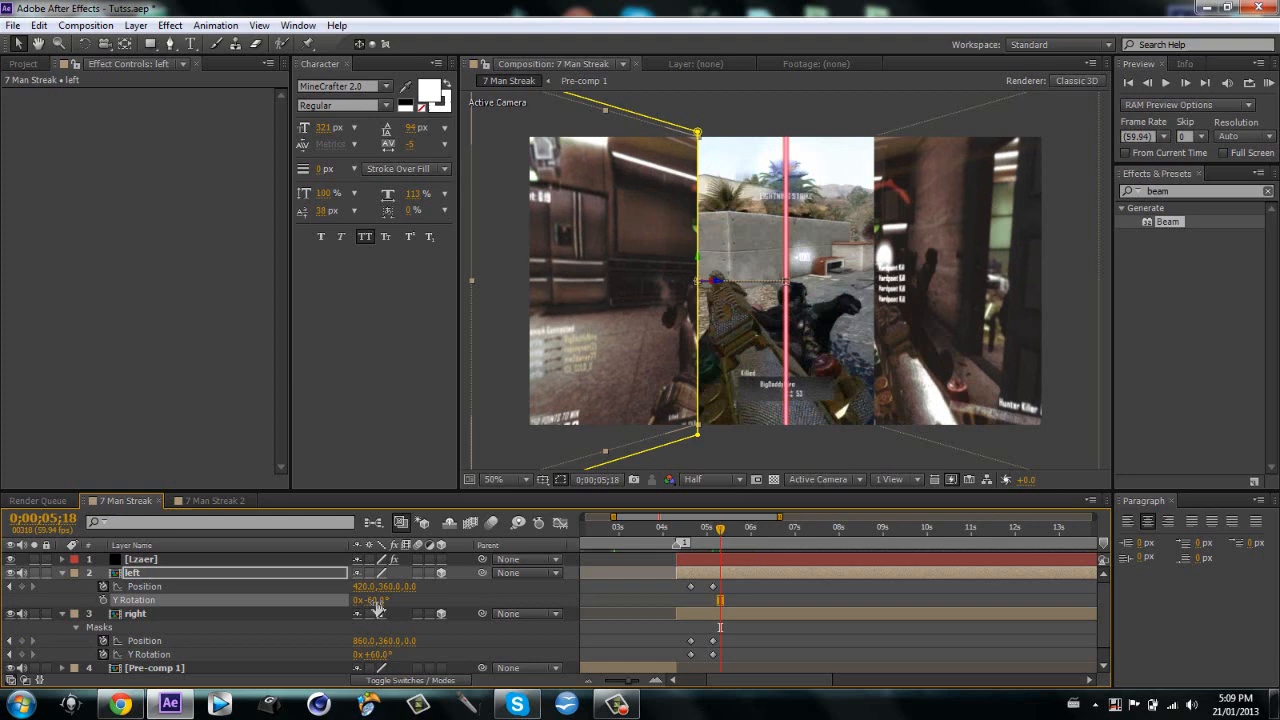
{"action": "left_click_drag", "start_coordinate": [720, 528], "coordinate": [736, 528]}
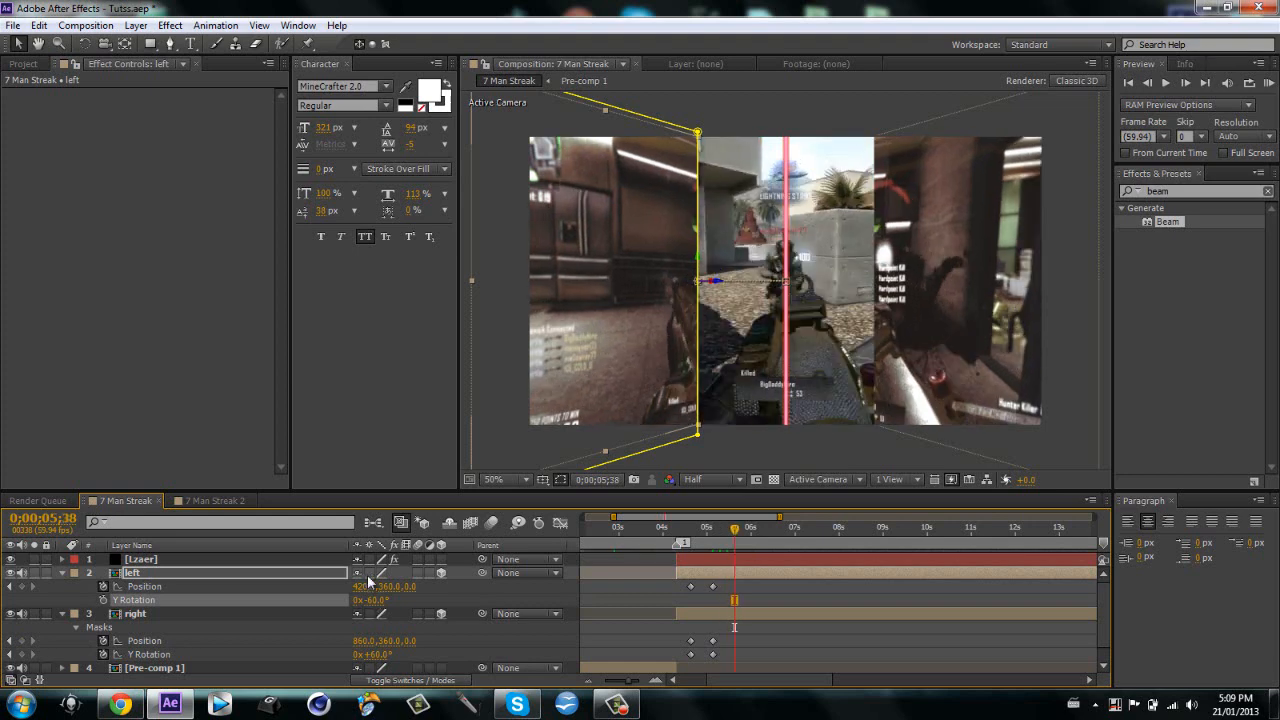
{"action": "mouse_move", "coordinate": [760, 576]}
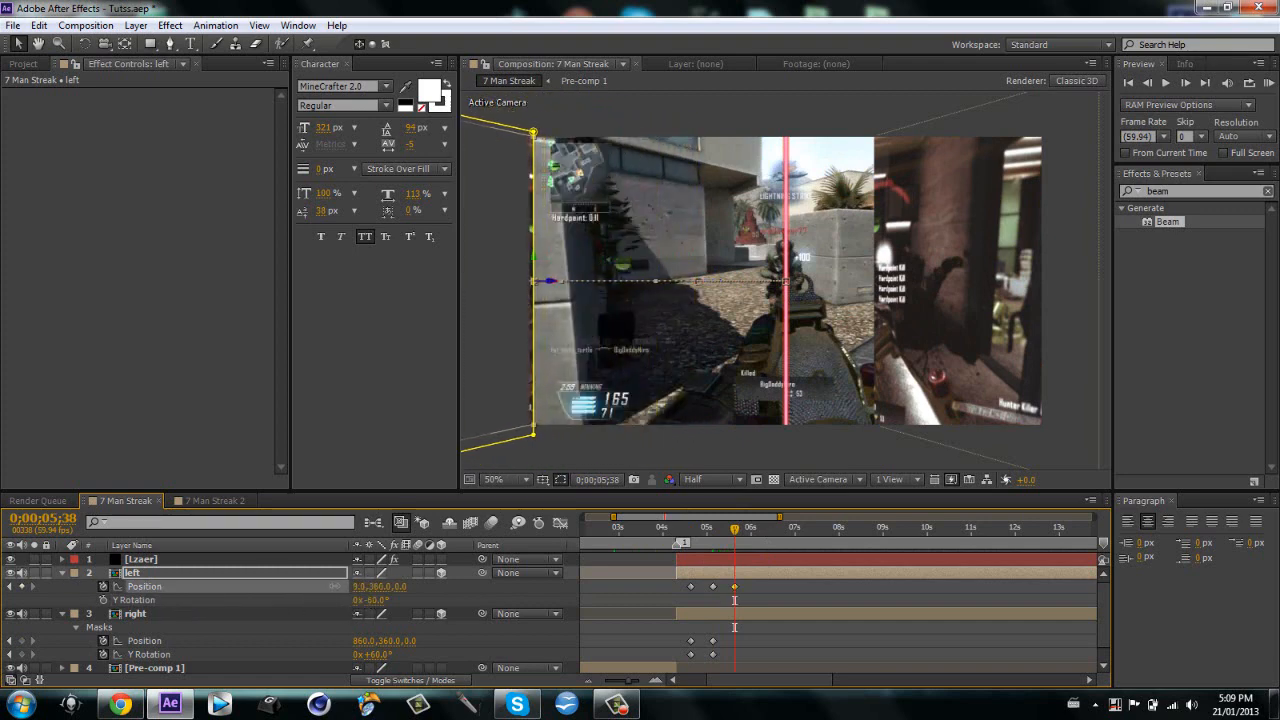
{"action": "left_click", "coordinate": [368, 586]}
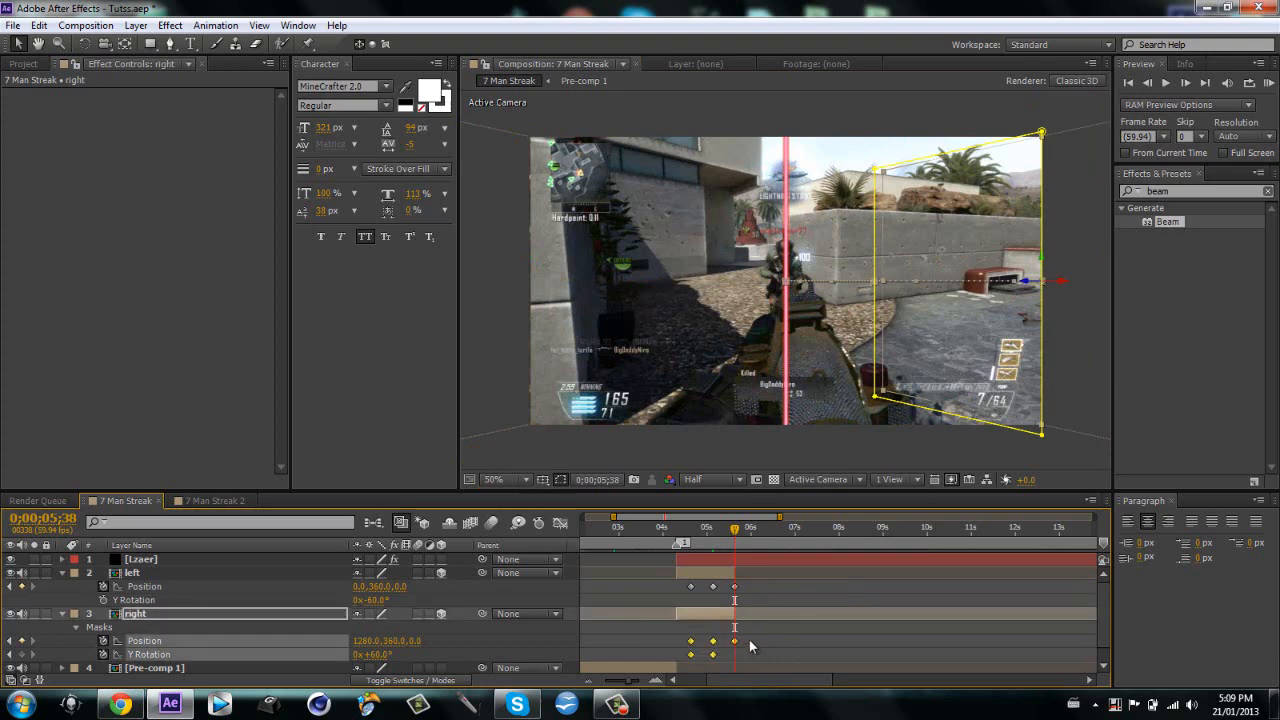
{"action": "mouse_move", "coordinate": [690, 644]}
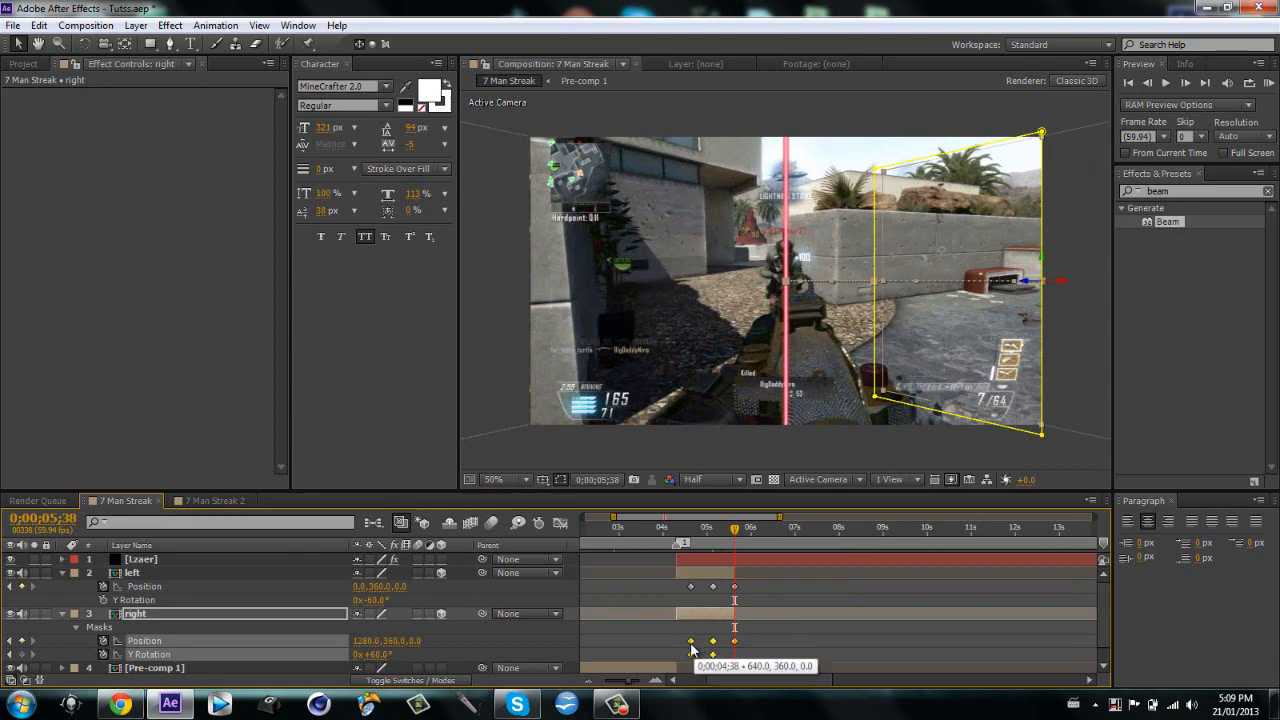
Apply Easy Ease to the right half's keyframes and select the left half's for the same
{"action": "right_click", "coordinate": [690, 654]}
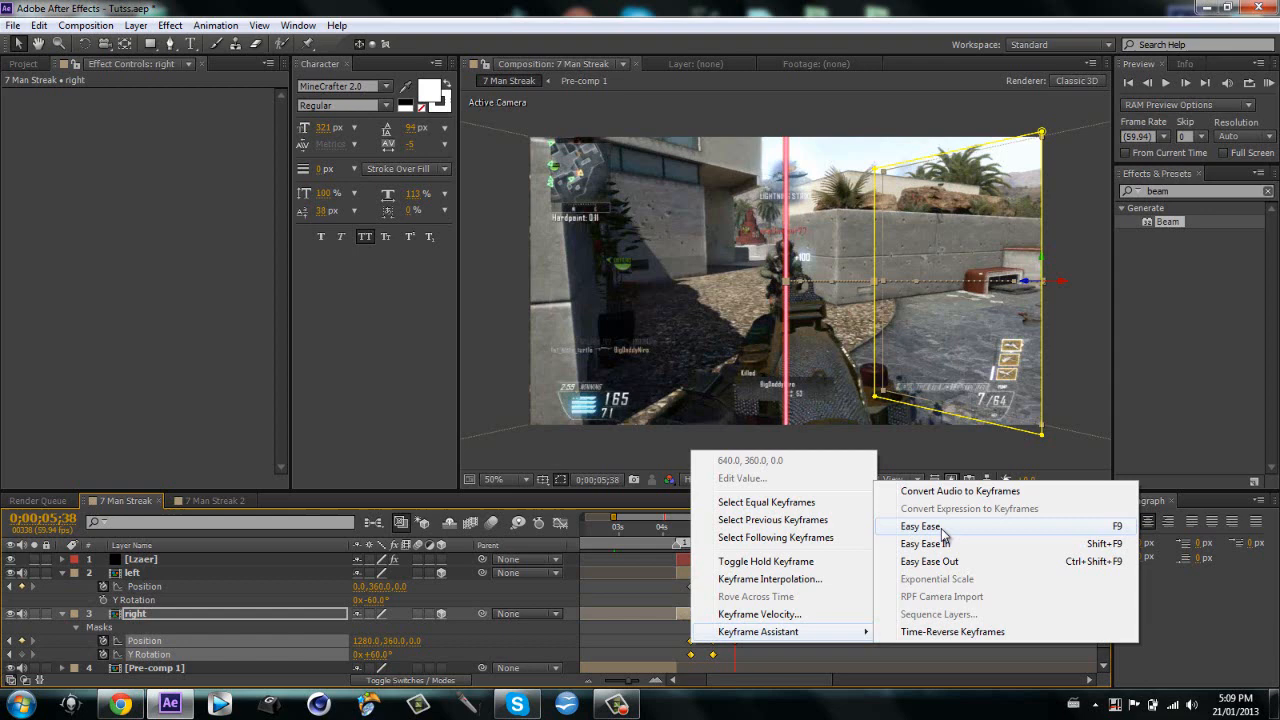
{"action": "left_click", "coordinate": [920, 526]}
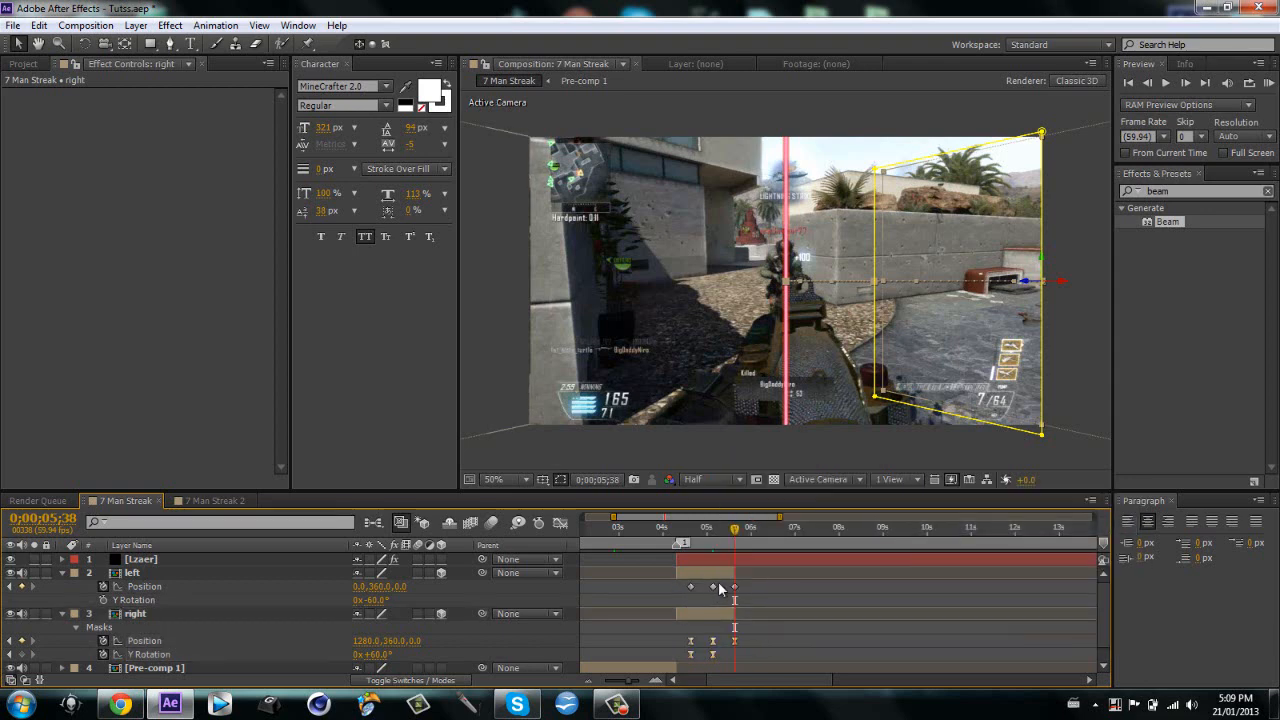
{"action": "left_click", "coordinate": [132, 572]}
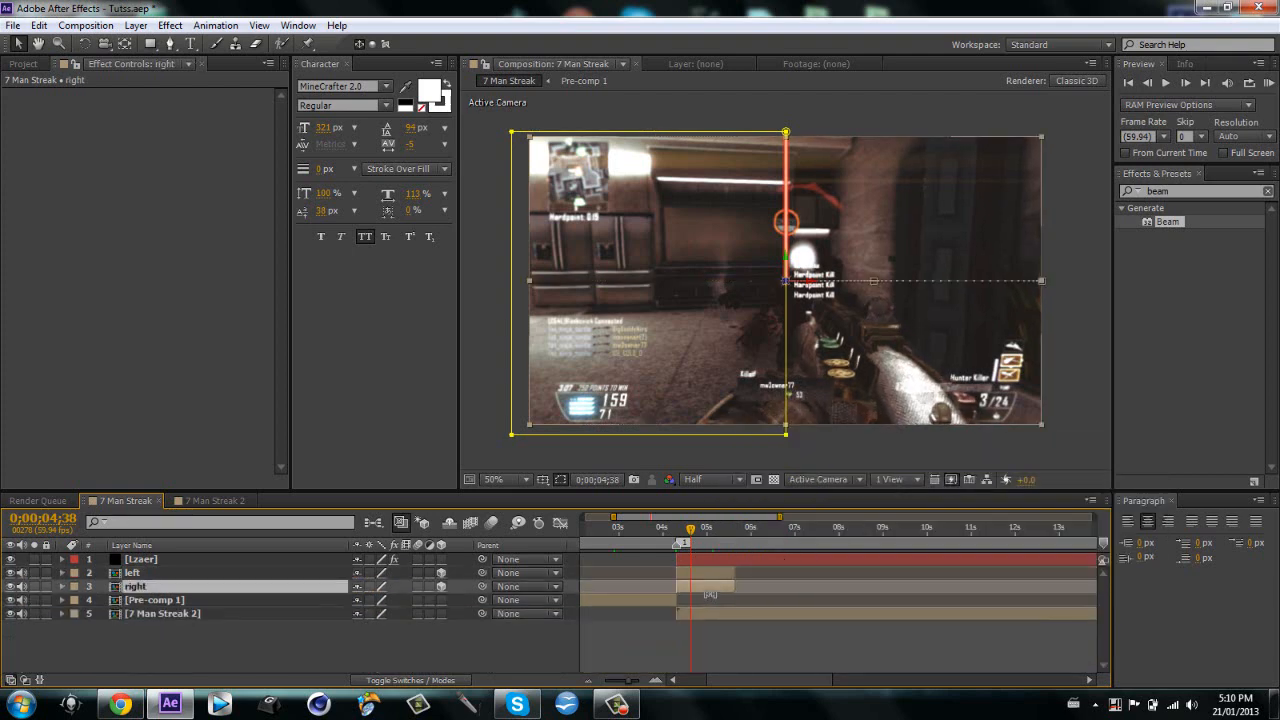
{"action": "left_click", "coordinate": [156, 600]}
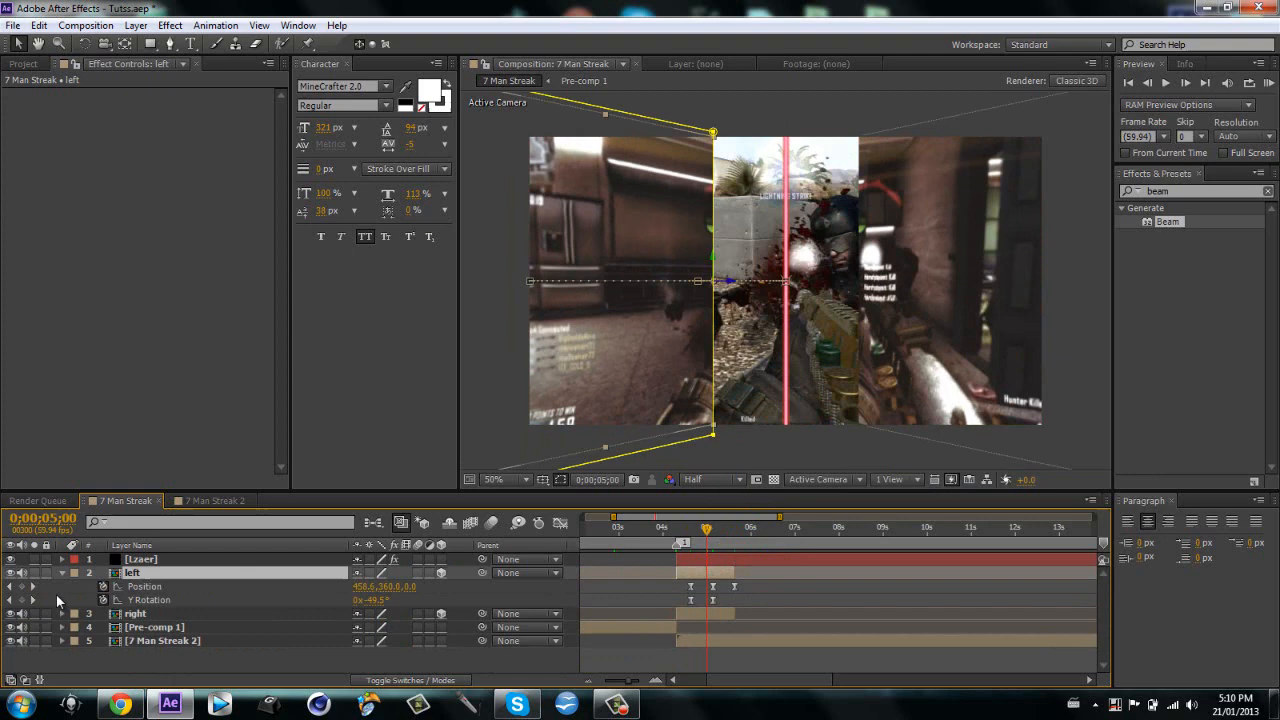
{"action": "left_click", "coordinate": [32, 590]}
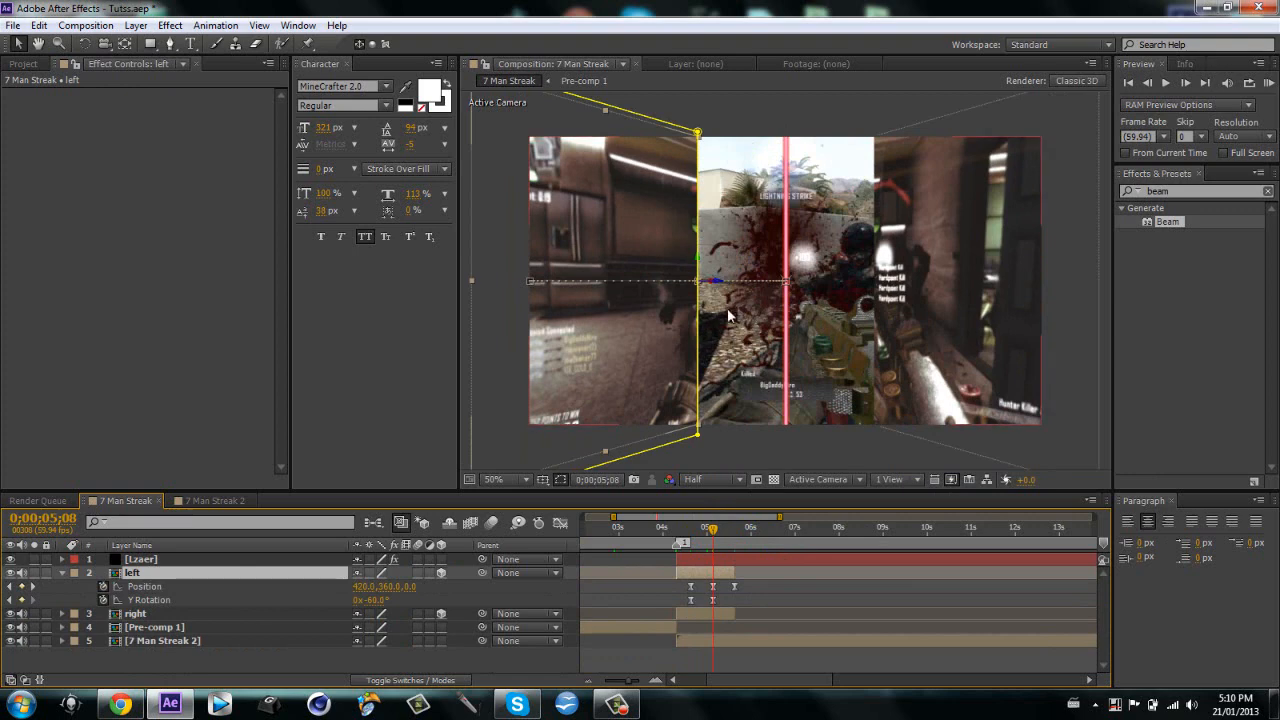
{"action": "mouse_move", "coordinate": [898, 318]}
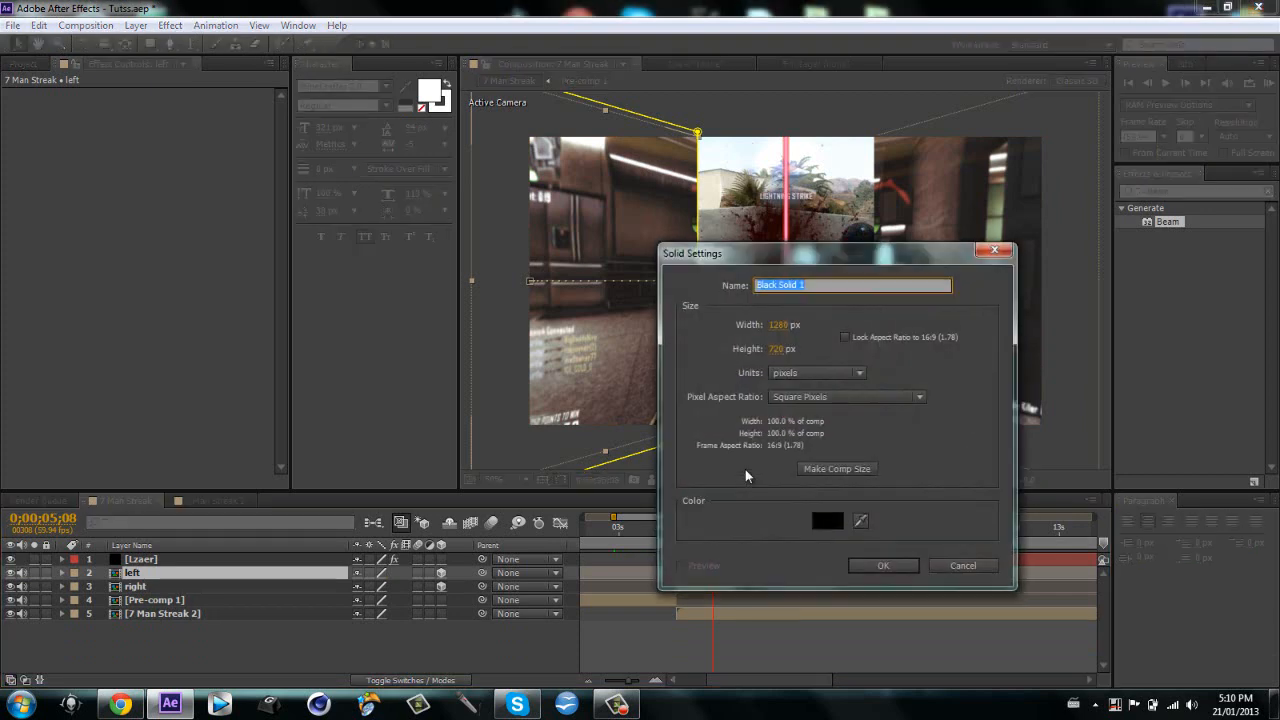
Add a comp-size Stroke solid and delete its old stroke path lines
{"action": "left_click", "coordinate": [882, 564]}
{"action": "type", "text": "3d stroke"}
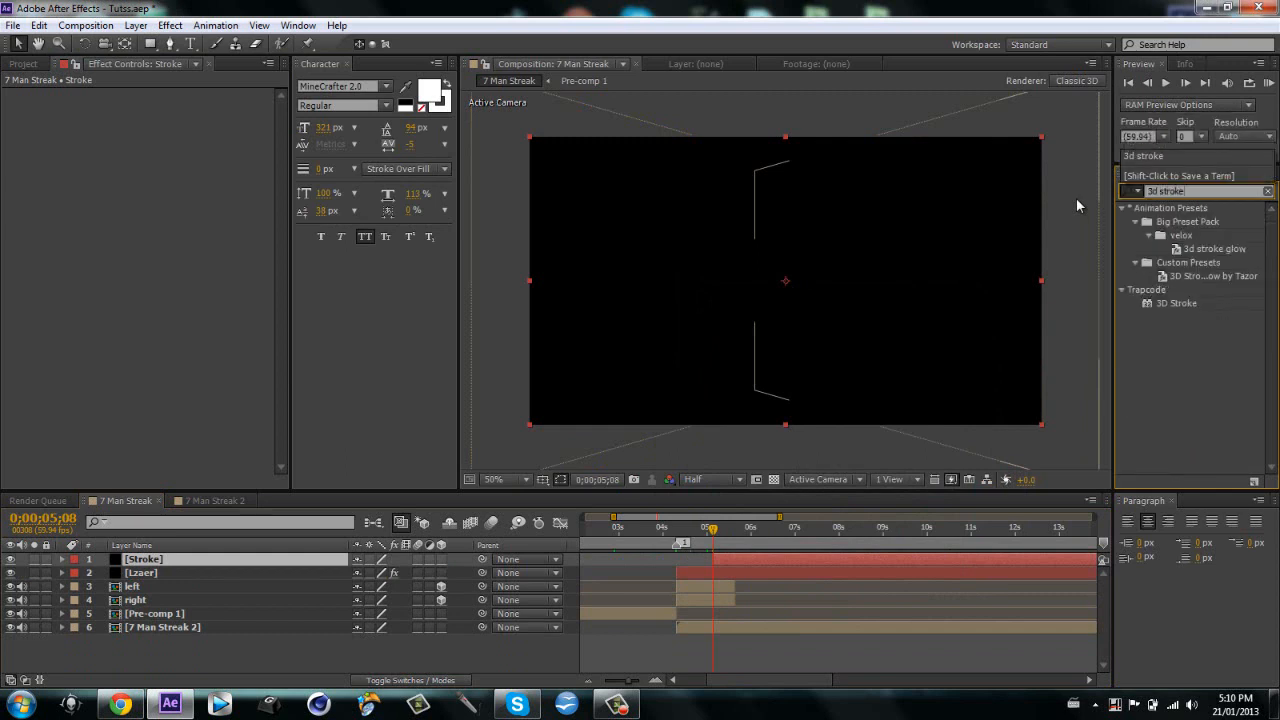
{"action": "left_click", "coordinate": [134, 600]}
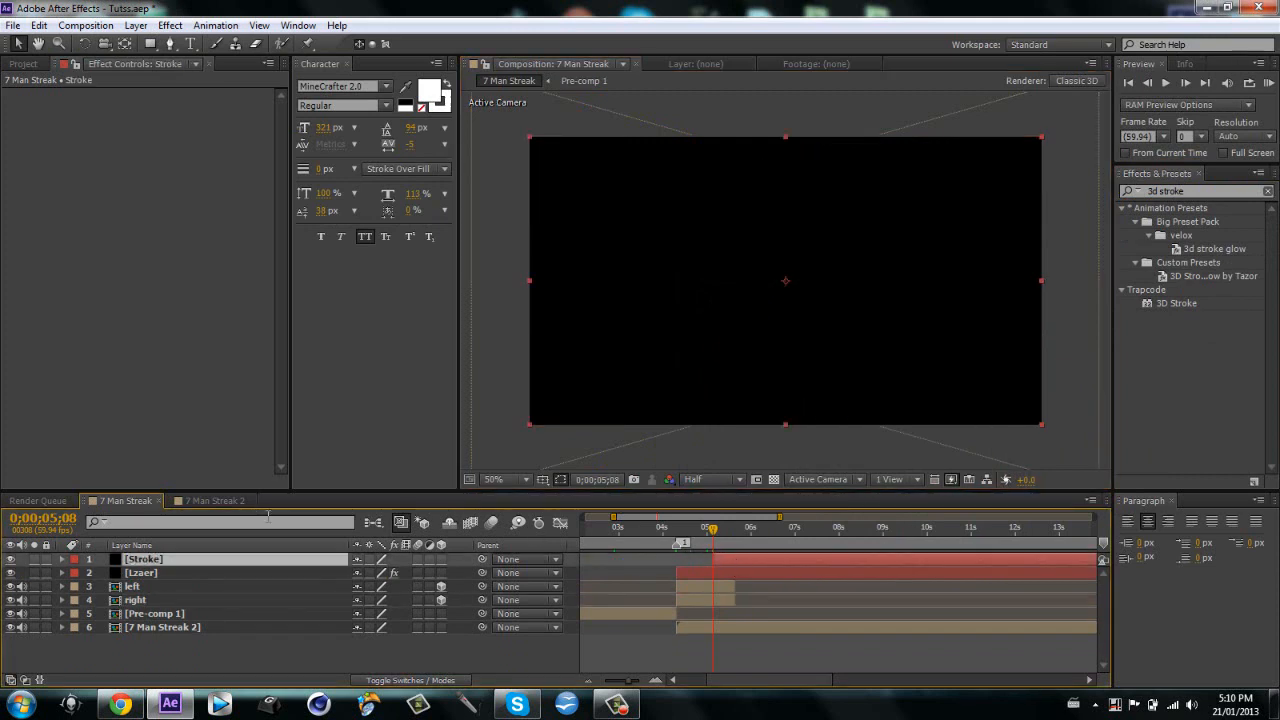
Show a proportional grid and begin drawing the arrow path from the frame's left with the Pen
{"action": "left_click", "coordinate": [560, 480]}
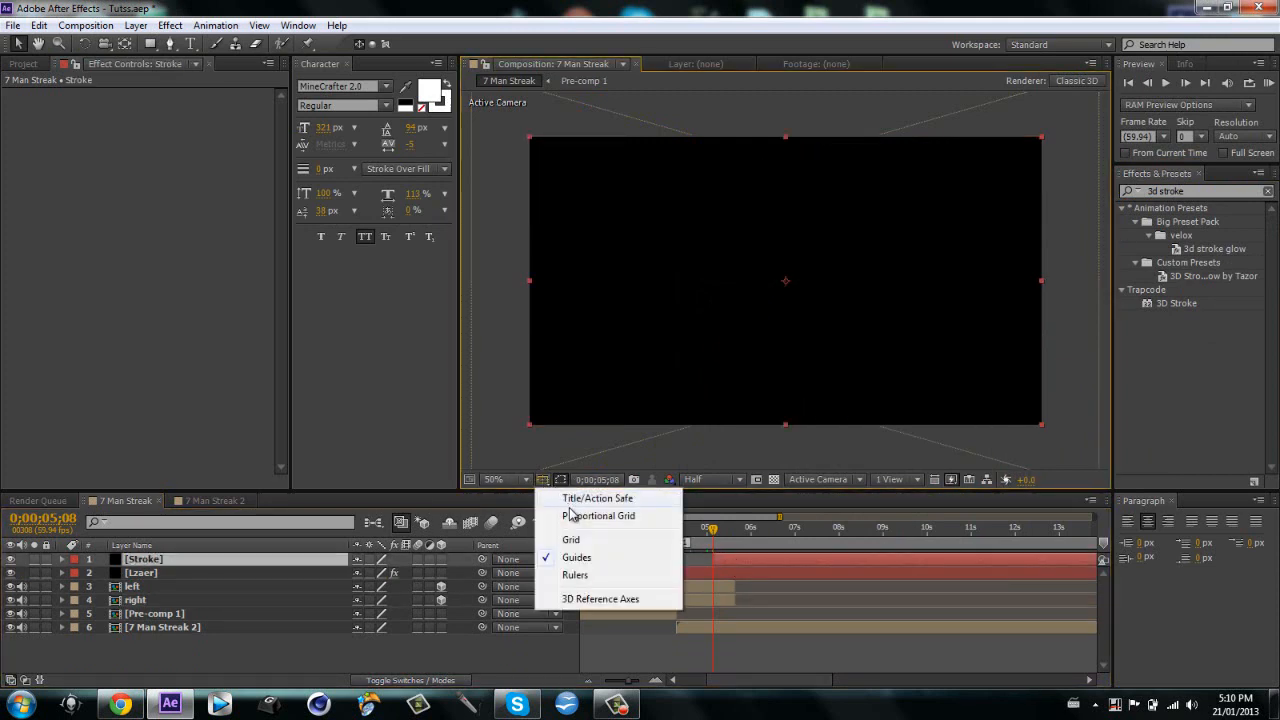
{"action": "left_click", "coordinate": [572, 540]}
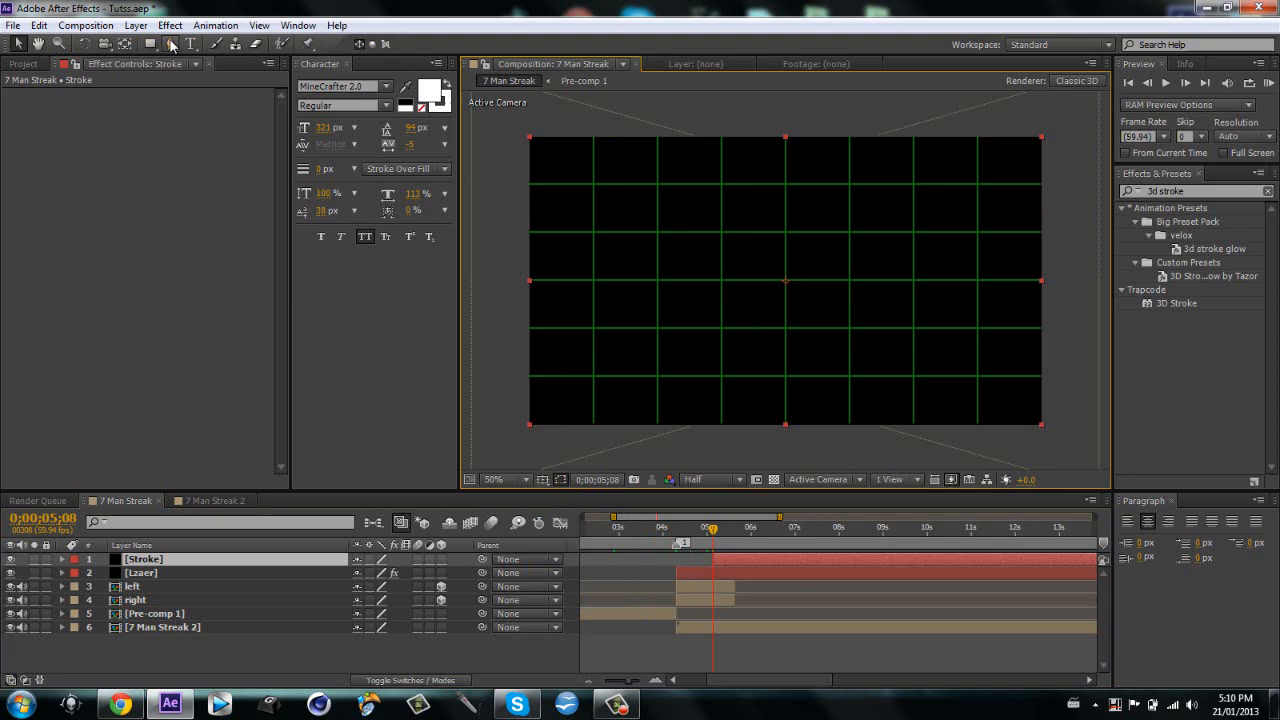
{"action": "left_click", "coordinate": [168, 44]}
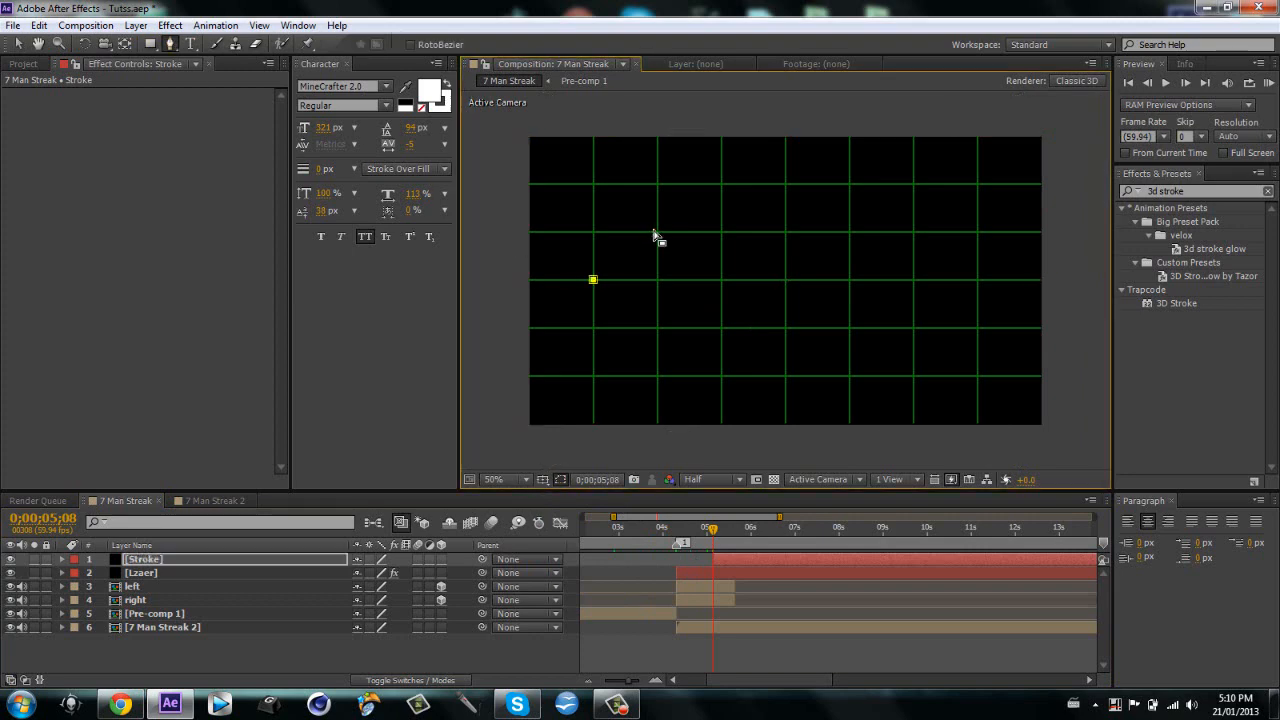
{"action": "left_click_drag", "start_coordinate": [592, 280], "coordinate": [656, 232]}
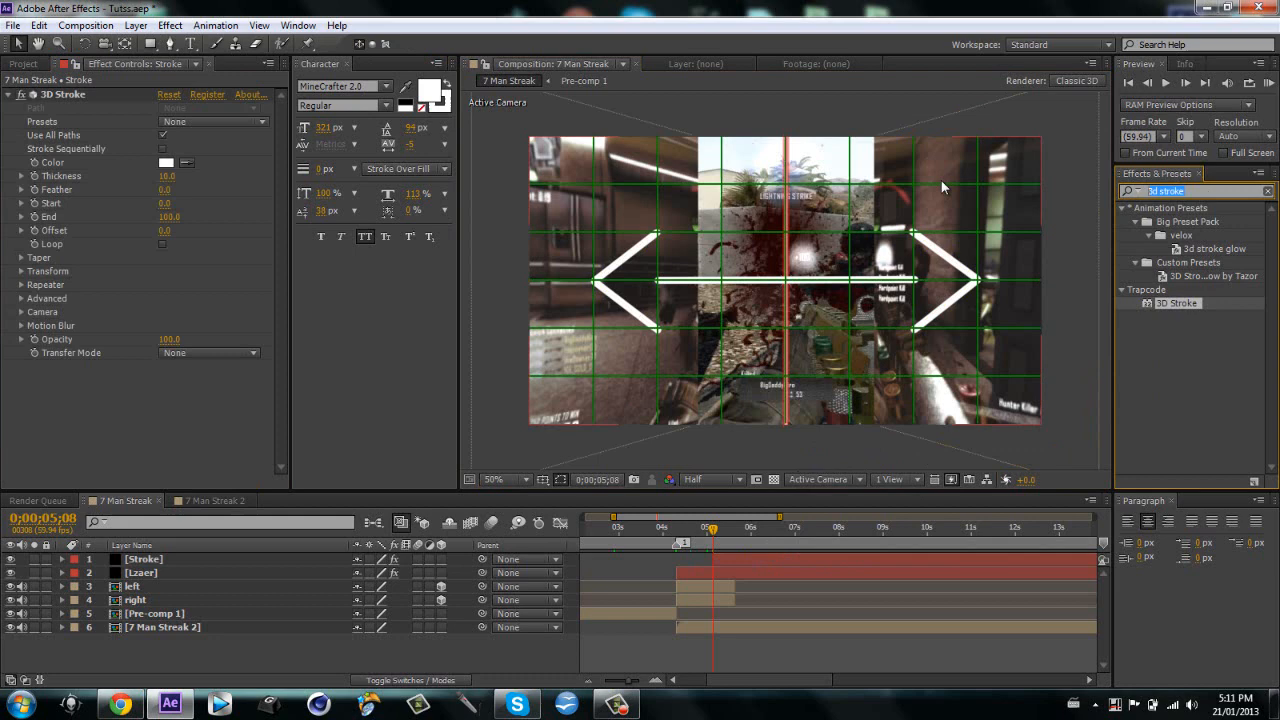
Find Starglow via 'star', apply it to the Stroke layer and choose the Blue preset
{"action": "type", "text": "star"}
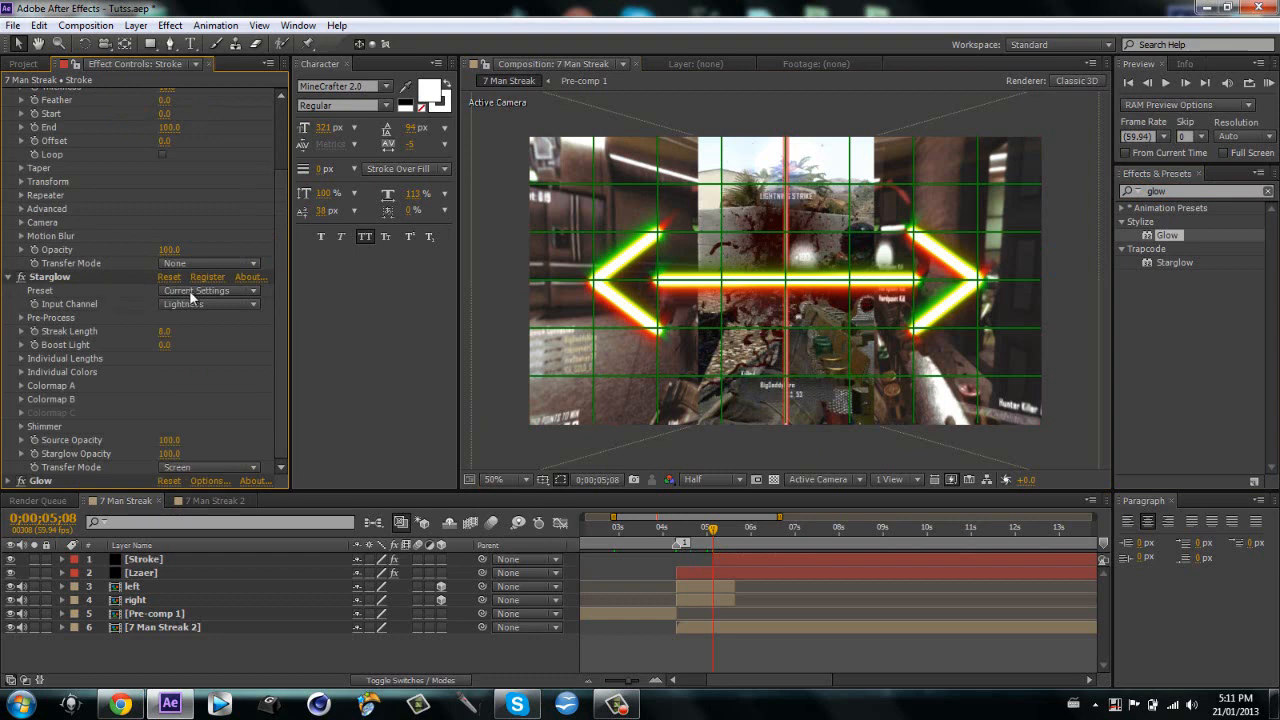
{"action": "left_click", "coordinate": [204, 290]}
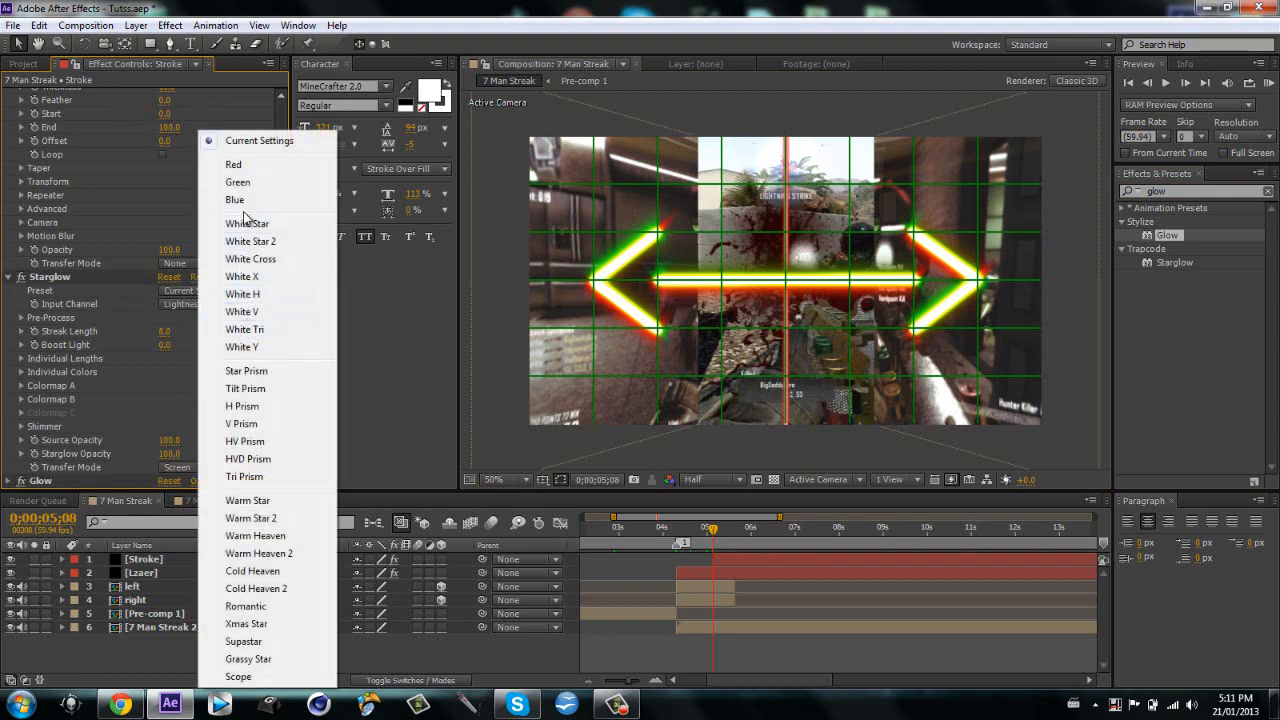
{"action": "left_click", "coordinate": [234, 200]}
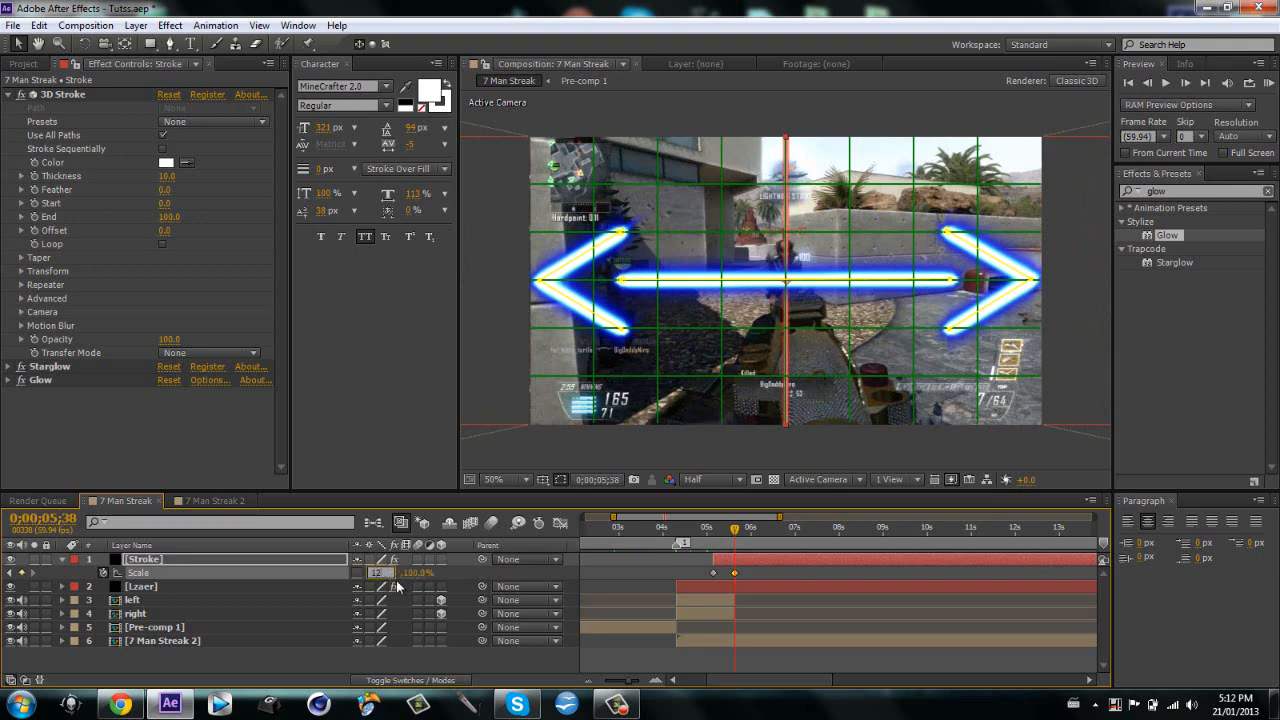
Add a Scale keyframe to the Stroke layer so the arrows' size animates
{"action": "left_click", "coordinate": [378, 572]}
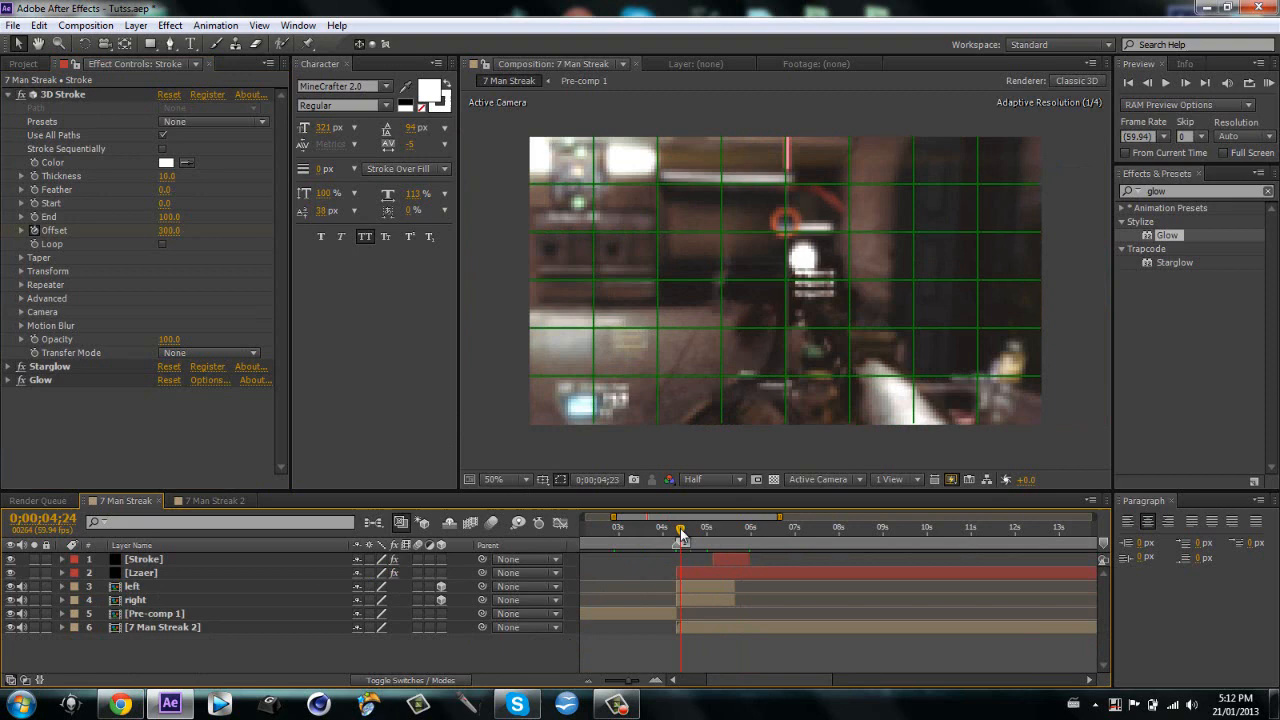
Uncheck Proportional Grid in the viewer overlays to show the plain clip
{"action": "left_click", "coordinate": [560, 480]}
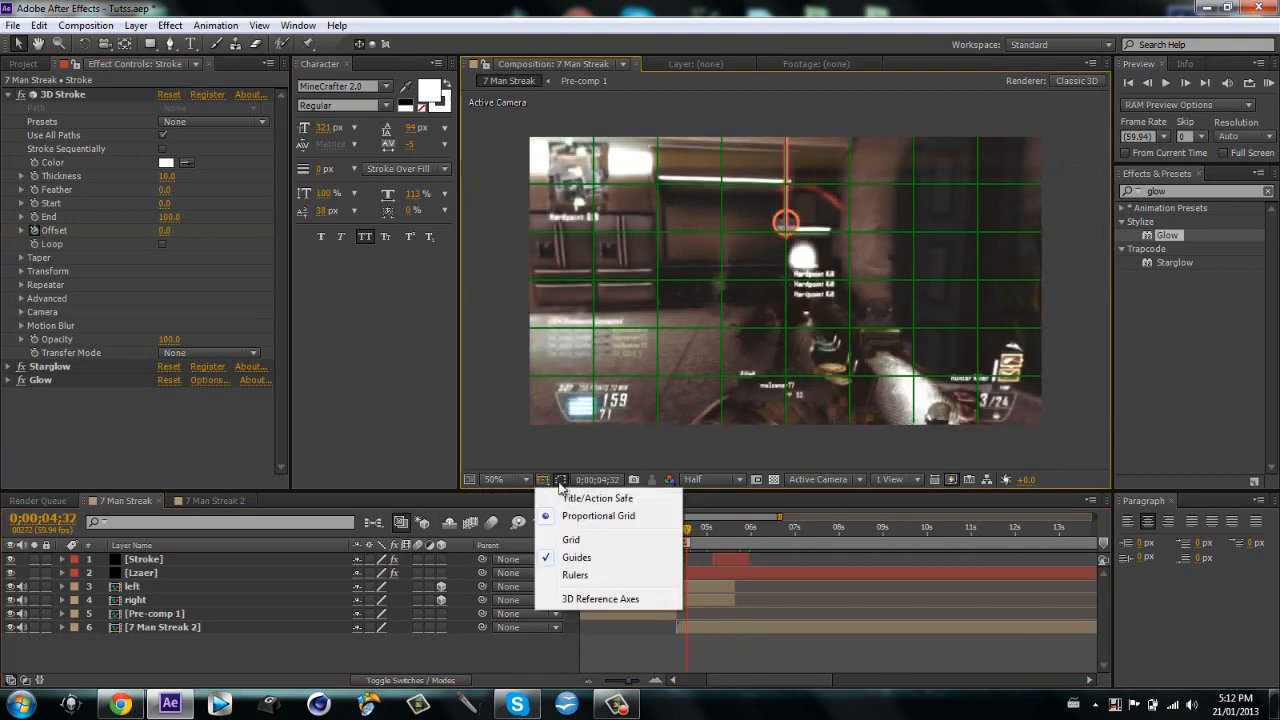
{"action": "left_click", "coordinate": [570, 540]}
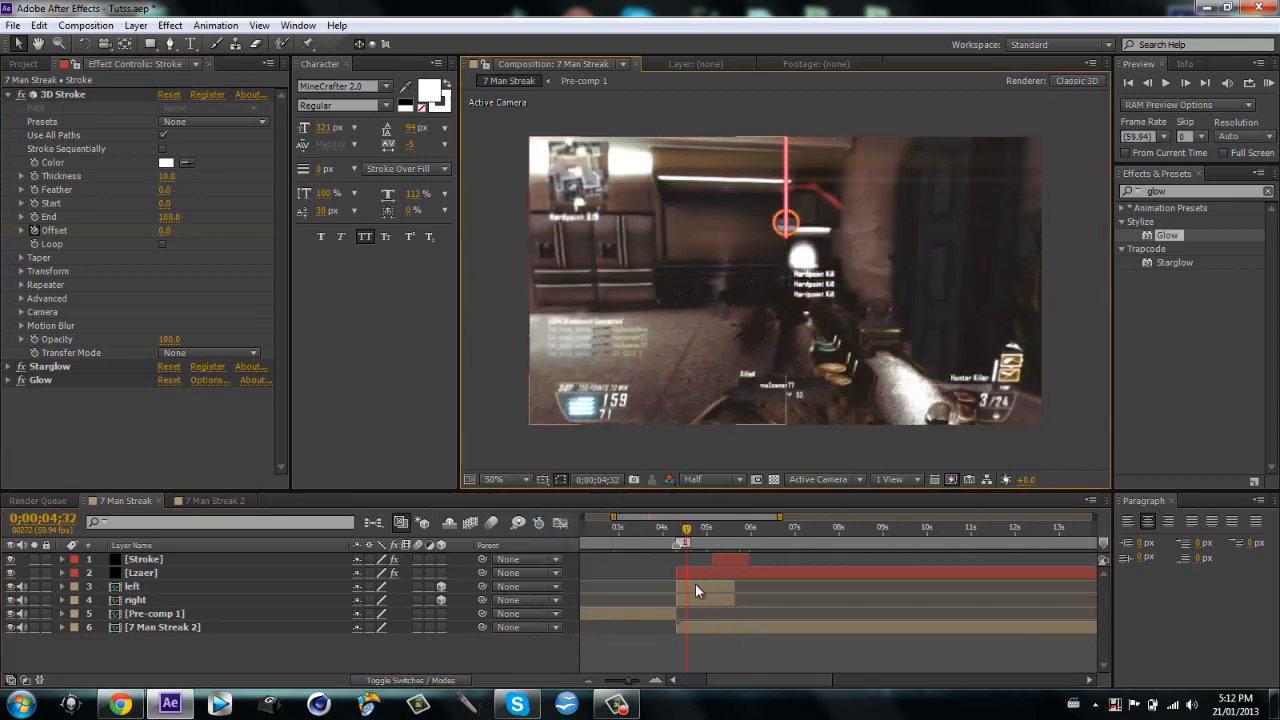
{"action": "left_click", "coordinate": [132, 584]}
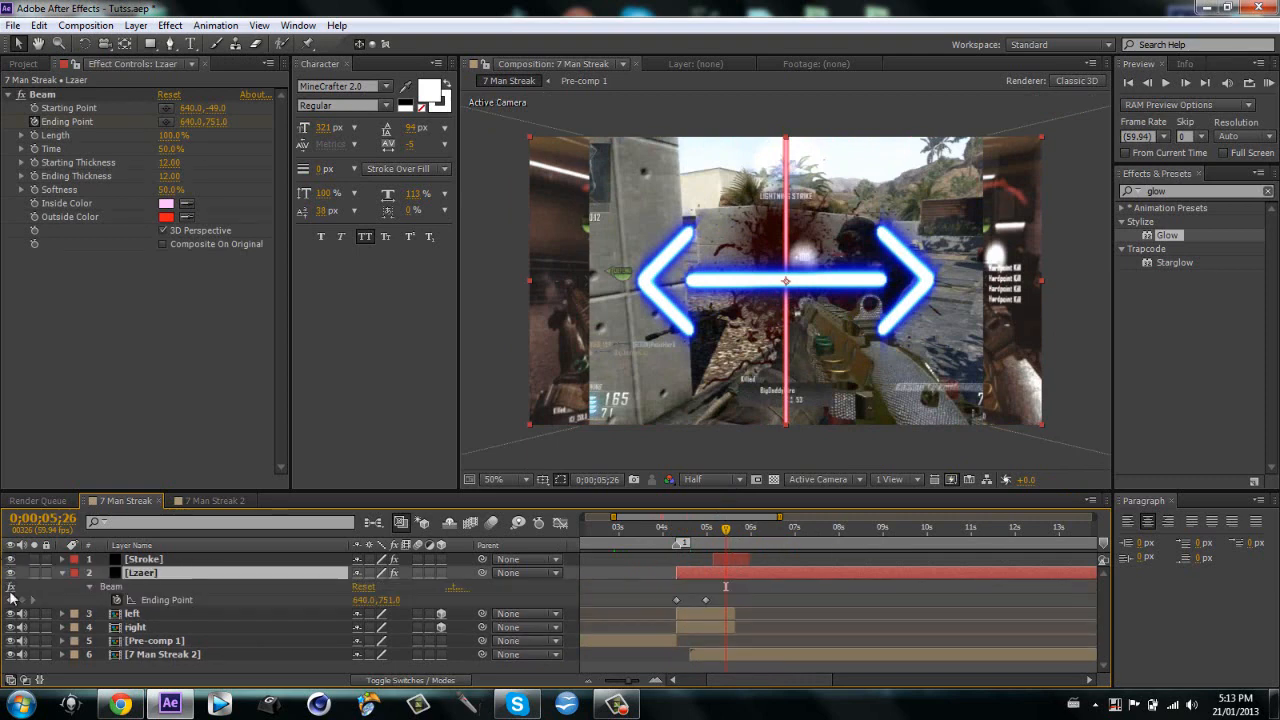
Keyframe the Laser's Beam Ending Point and scrub back earlier in the transition
{"action": "left_click", "coordinate": [704, 528]}
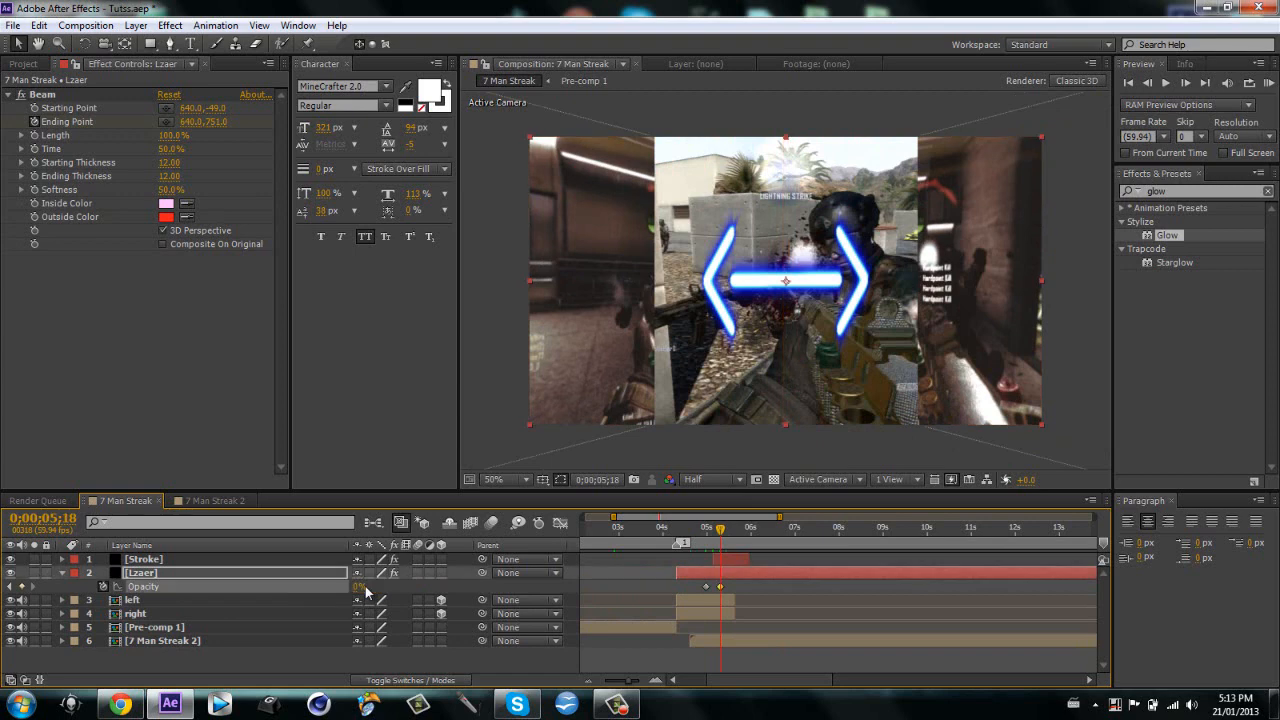
{"action": "mouse_move", "coordinate": [804, 476]}
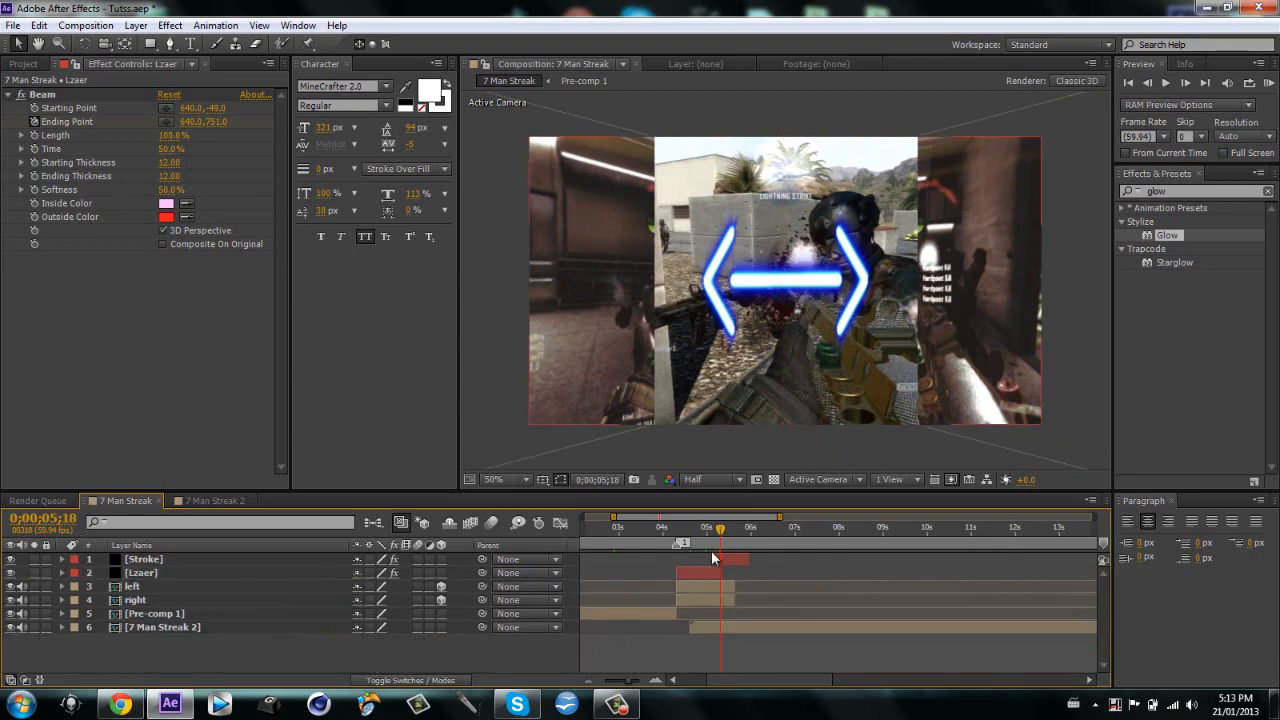
{"action": "left_click_drag", "start_coordinate": [718, 528], "coordinate": [668, 528]}
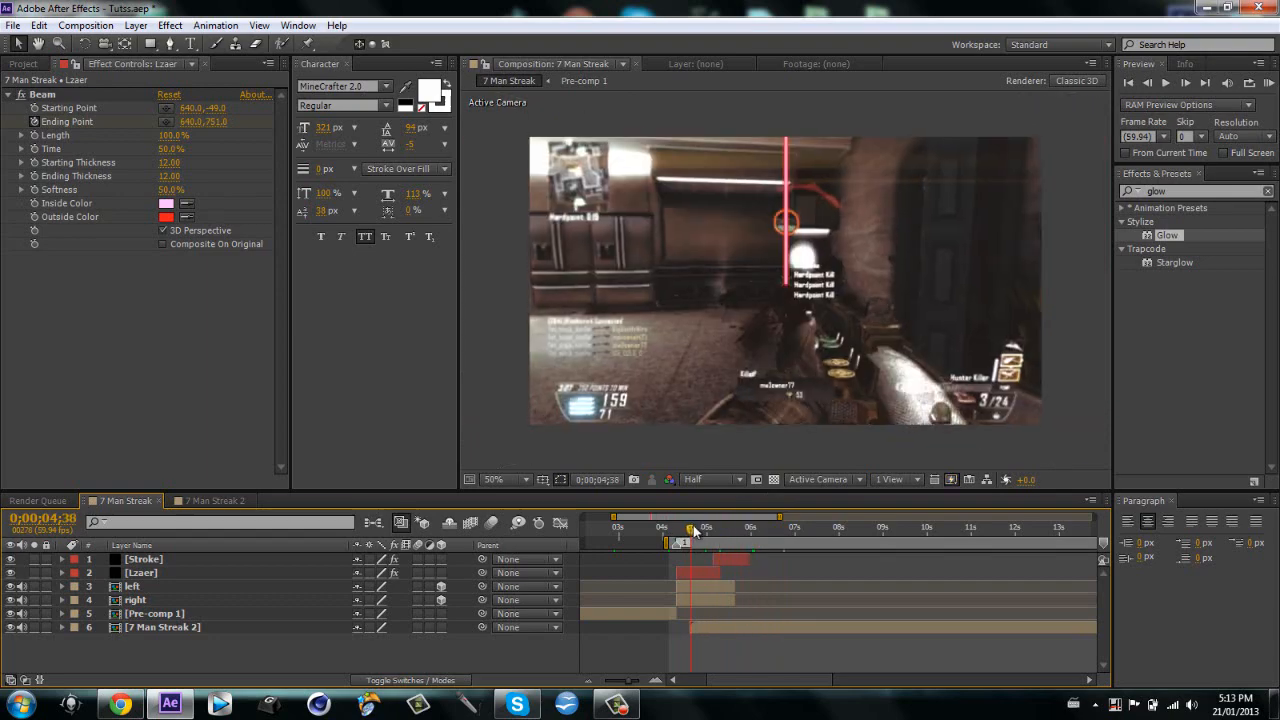
{"action": "left_click_drag", "start_coordinate": [690, 528], "coordinate": [736, 528]}
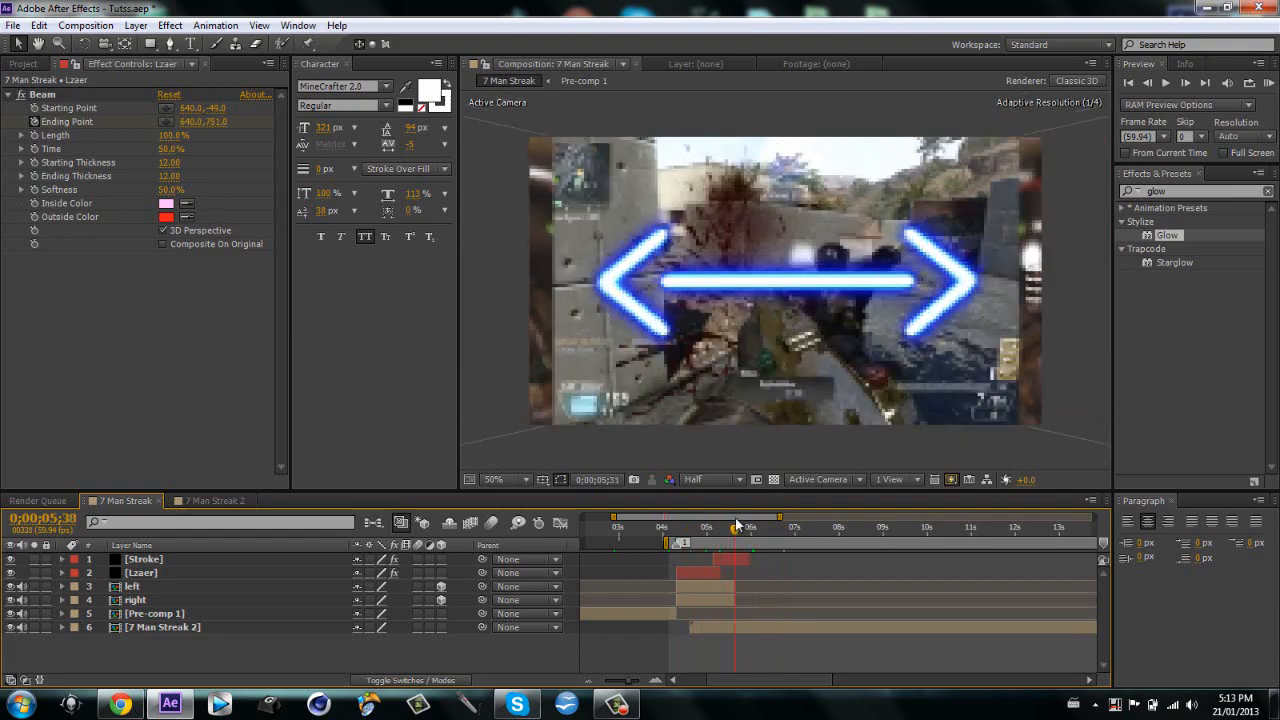
{"action": "left_click", "coordinate": [796, 528]}
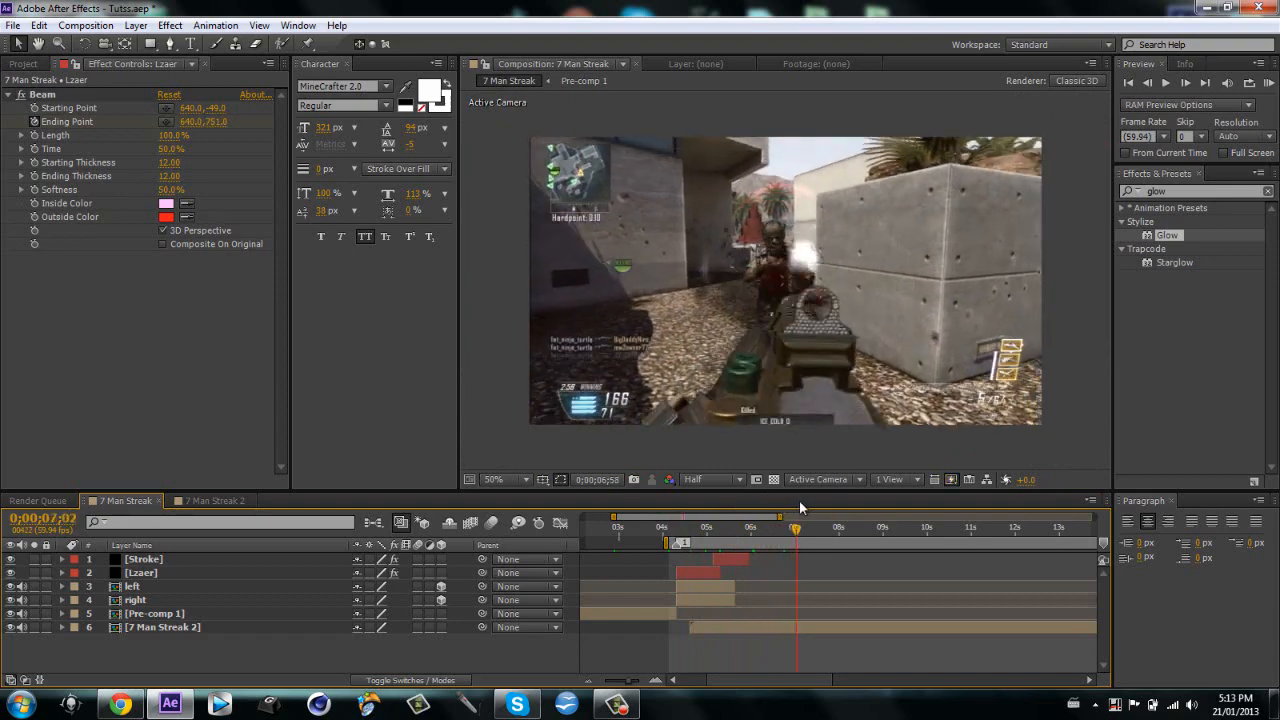
{"action": "left_click", "coordinate": [718, 544]}
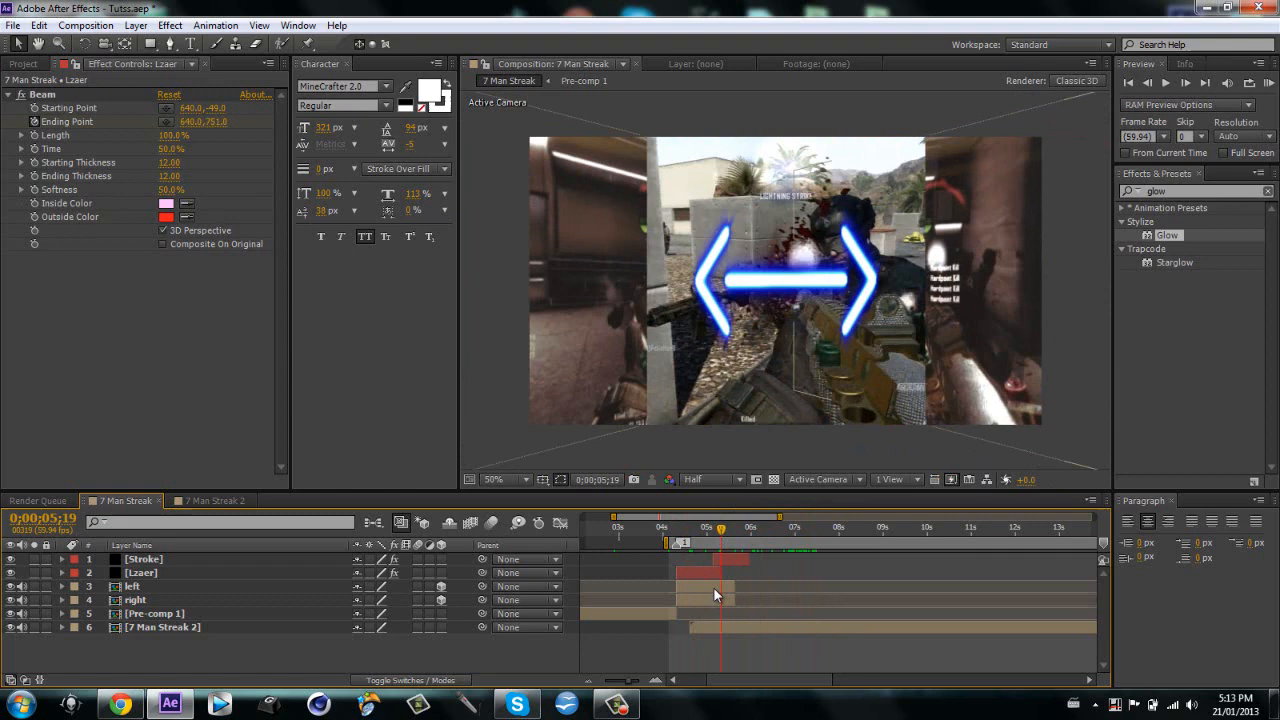
{"action": "left_click", "coordinate": [132, 586]}
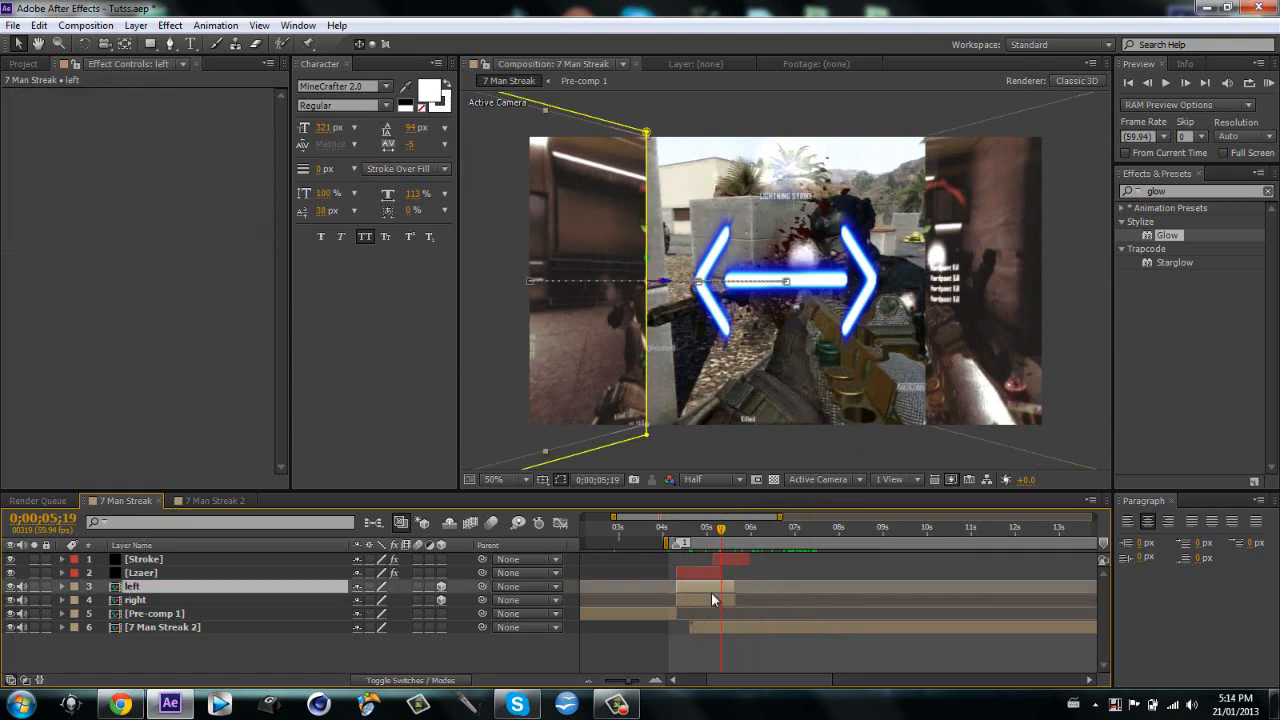
{"action": "mouse_move", "coordinate": [628, 158]}
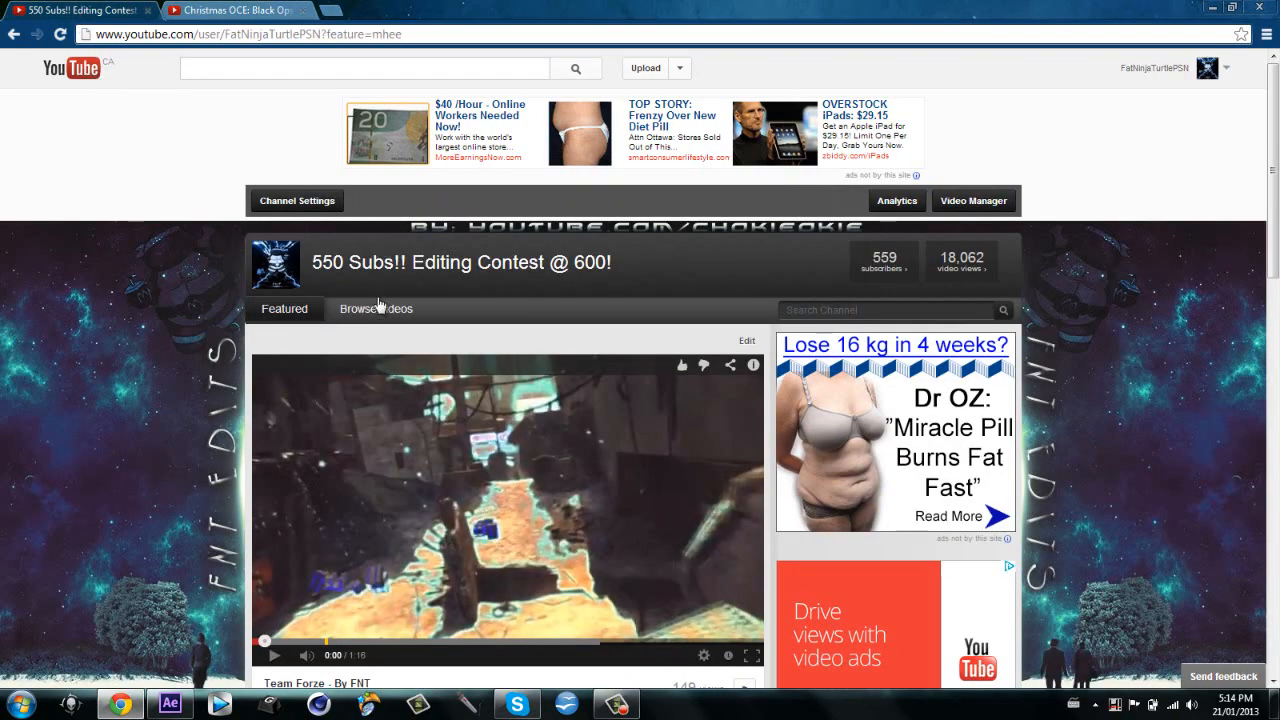
Show the channel's Uploads grid and scroll through the thumbnails
{"action": "left_click", "coordinate": [376, 308]}
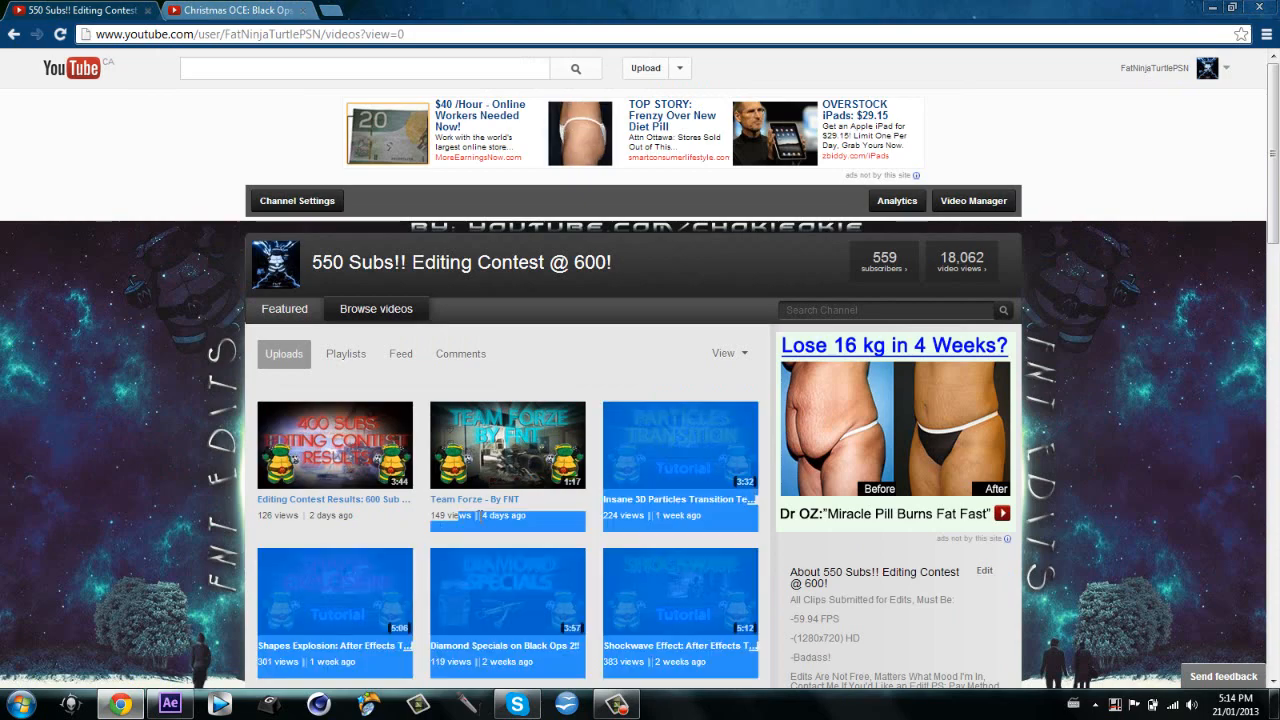
{"action": "scroll", "scroll_direction": "down", "scroll_amount": 3}
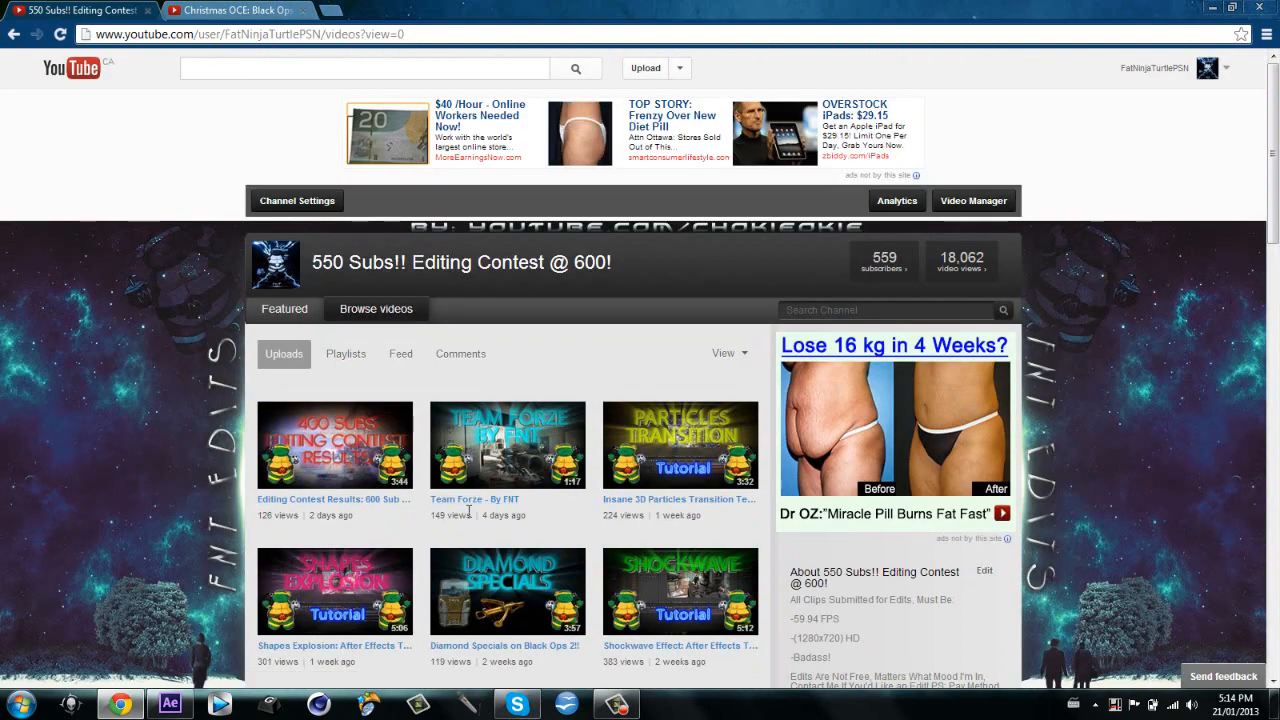
{"action": "mouse_move", "coordinate": [356, 510]}
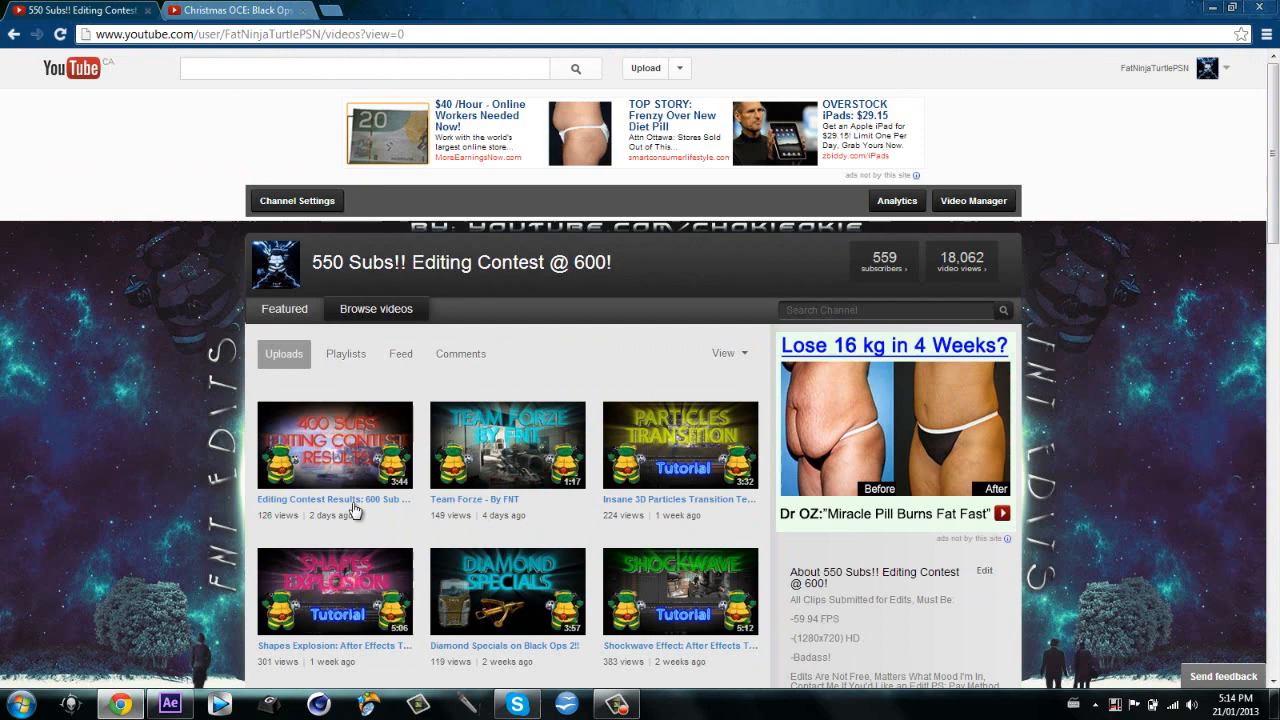